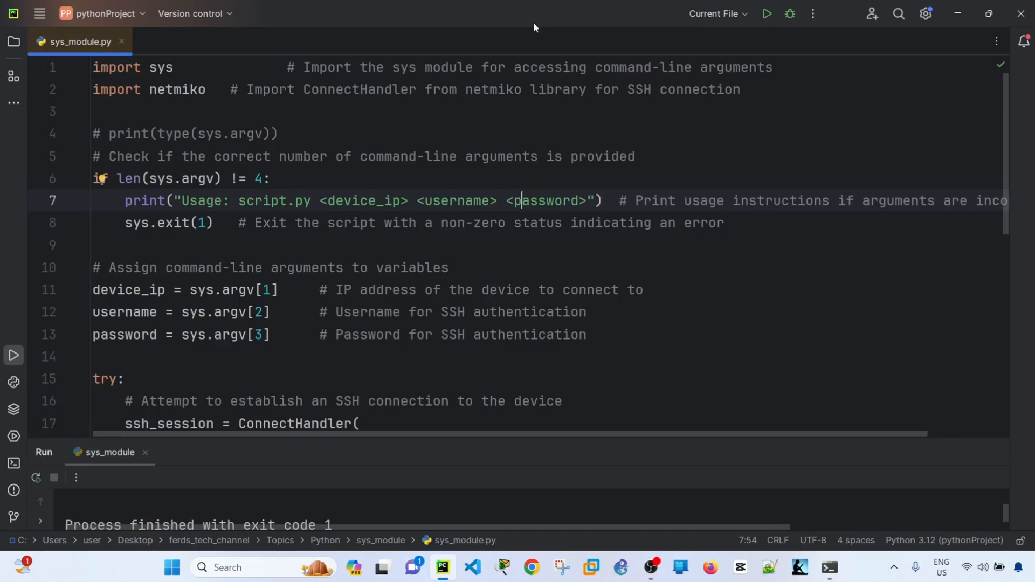
{"action": "mouse_move", "coordinate": [439, 162]}
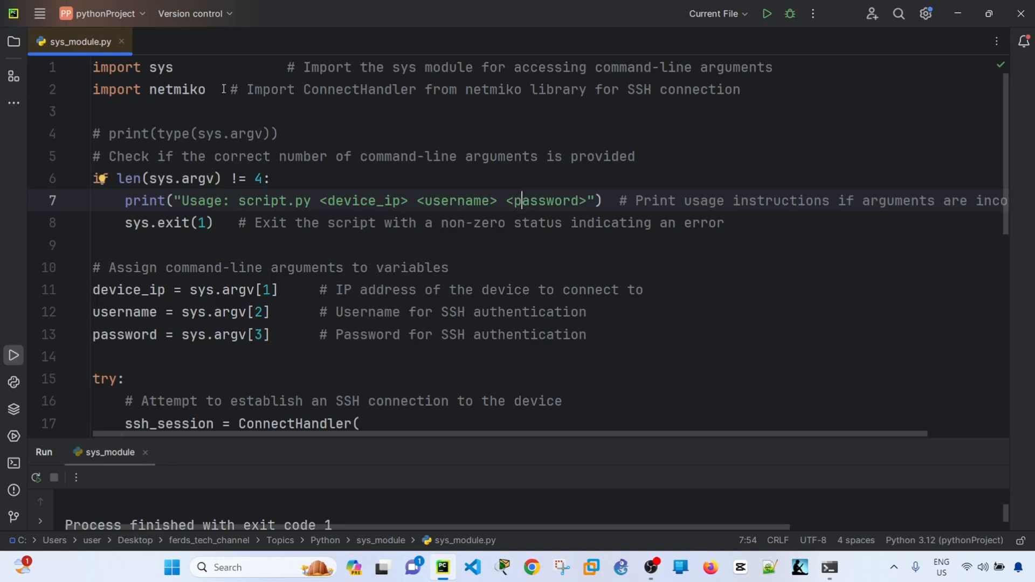
{"action": "mouse_move", "coordinate": [429, 155]}
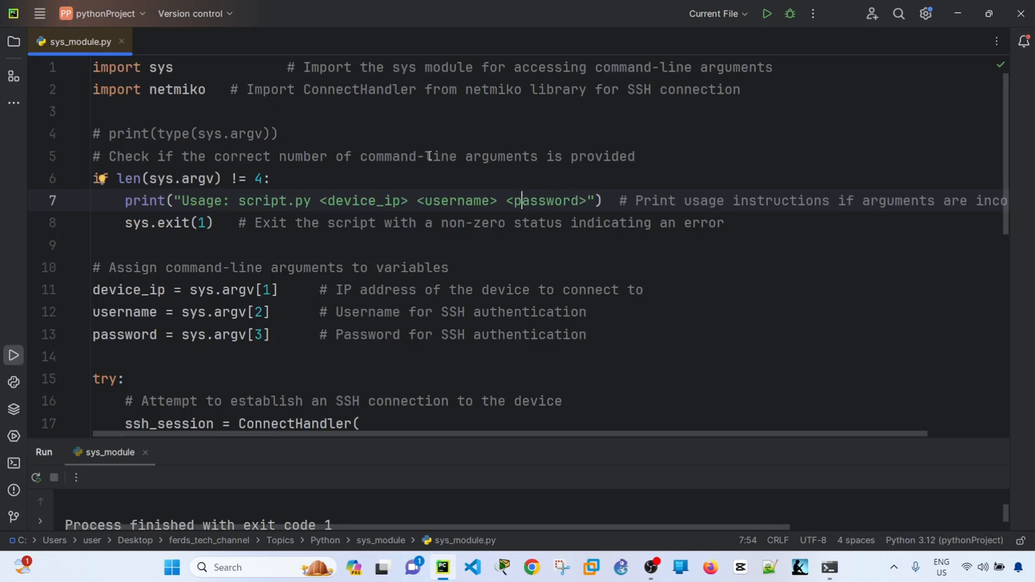
{"action": "mouse_move", "coordinate": [375, 130]}
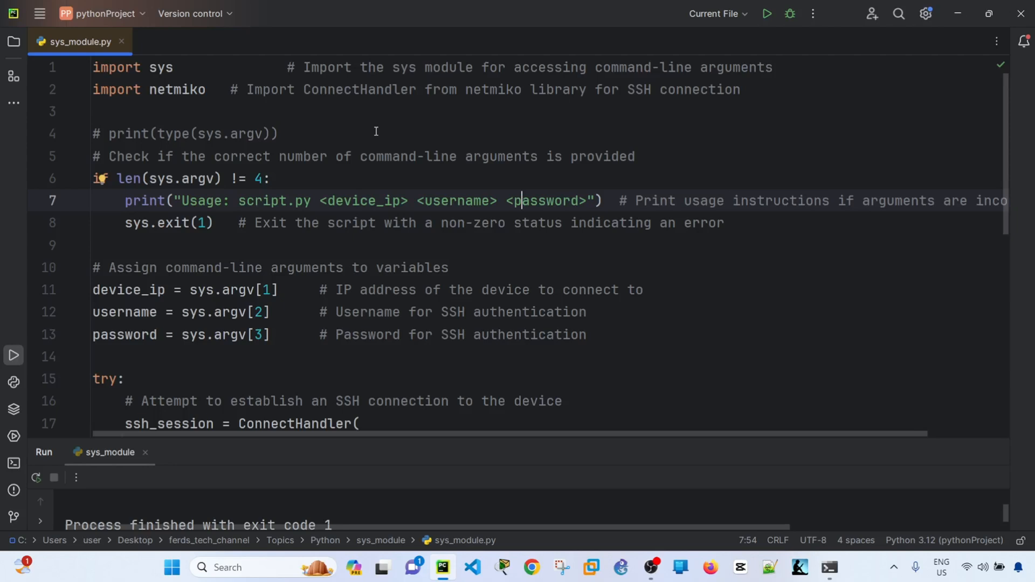
{"action": "mouse_move", "coordinate": [246, 89]}
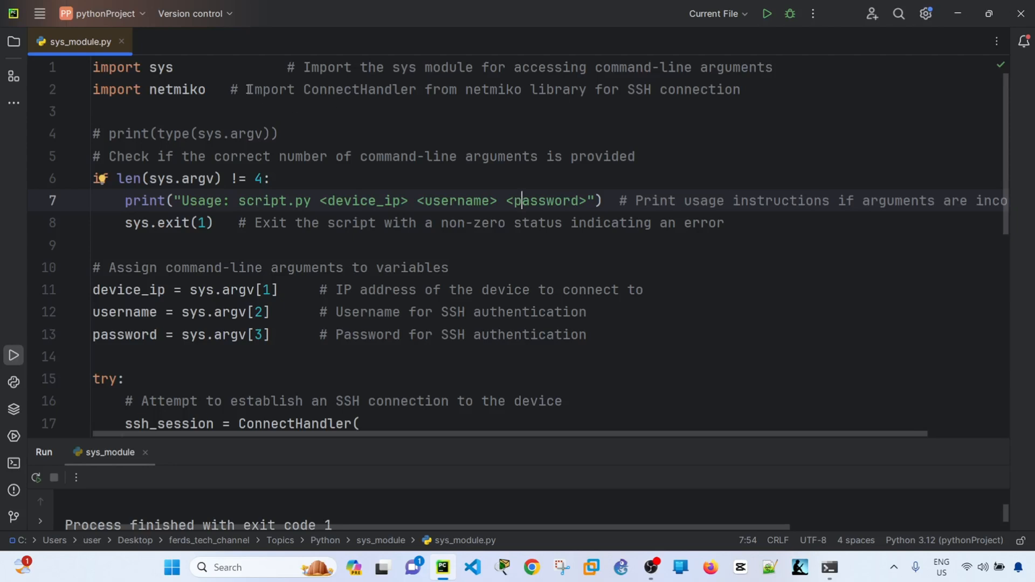
{"action": "mouse_move", "coordinate": [204, 100]}
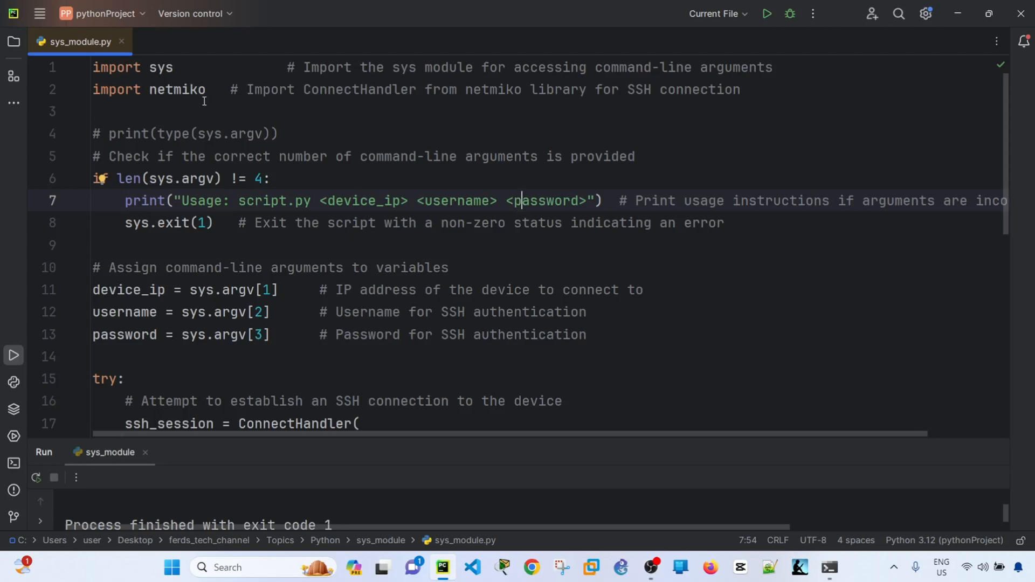
{"action": "mouse_move", "coordinate": [529, 79]}
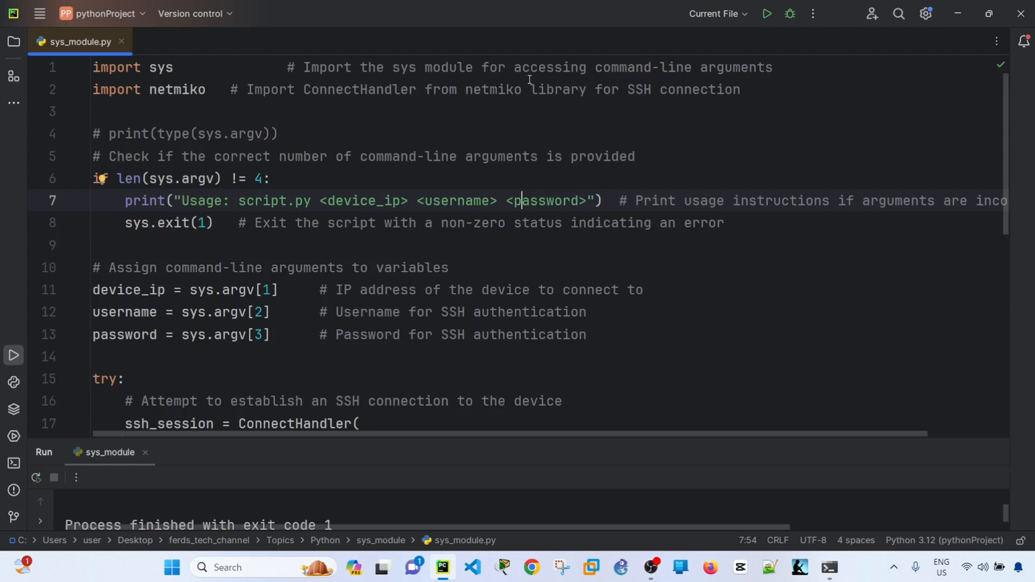
{"action": "mouse_move", "coordinate": [221, 131]}
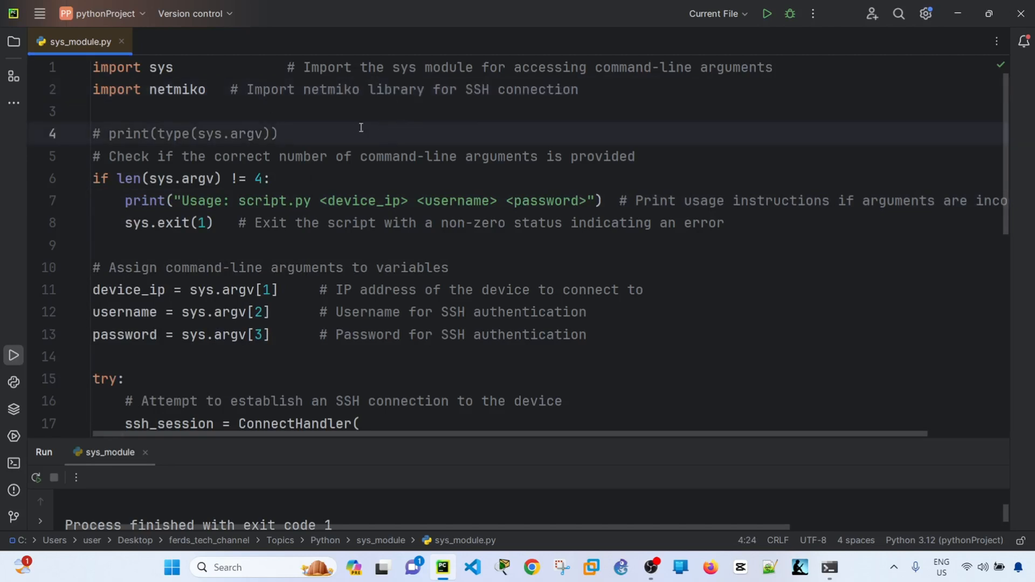
{"action": "mouse_move", "coordinate": [131, 168]}
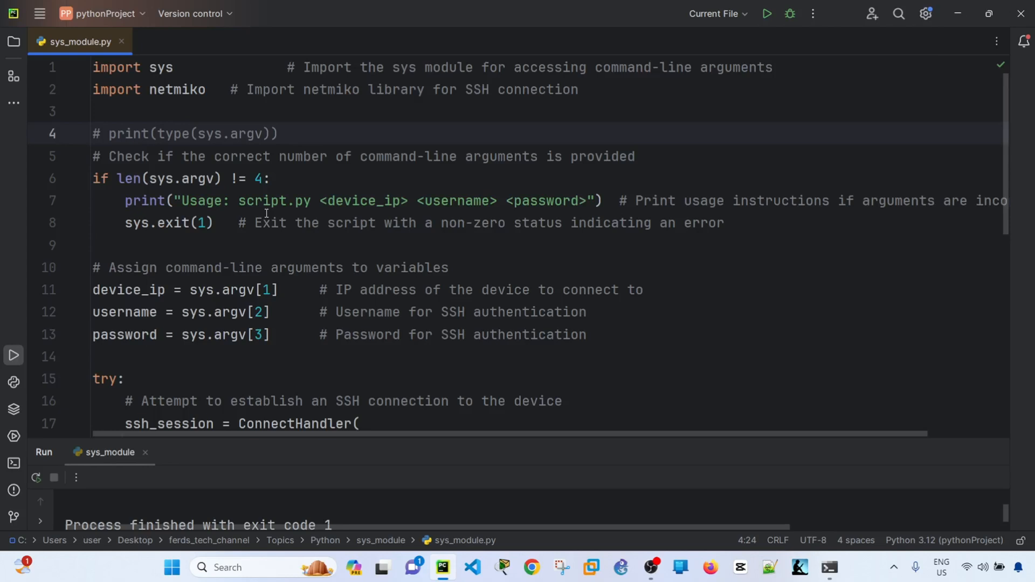
{"action": "left_click", "coordinate": [280, 133]}
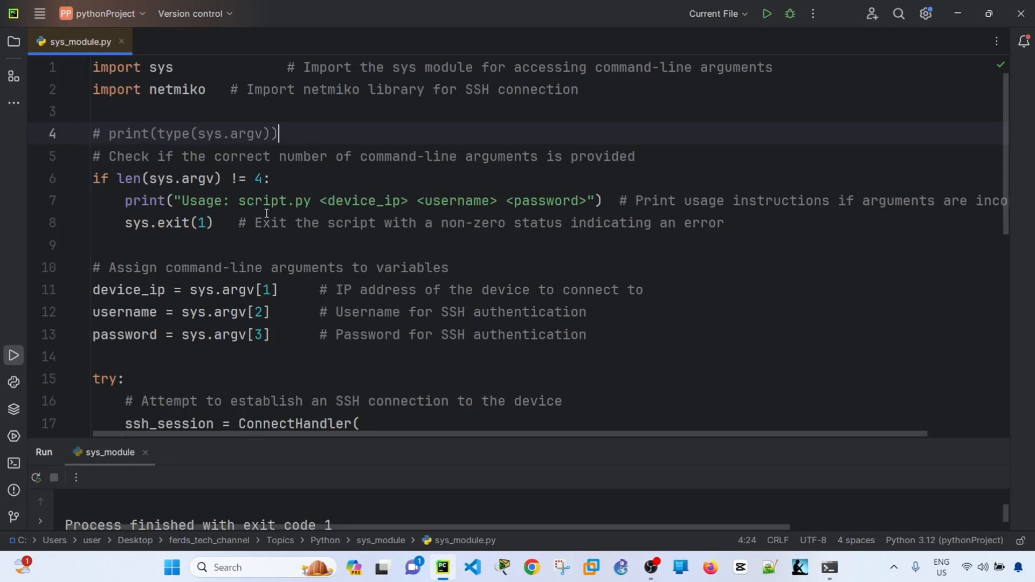
{"action": "mouse_move", "coordinate": [191, 177]}
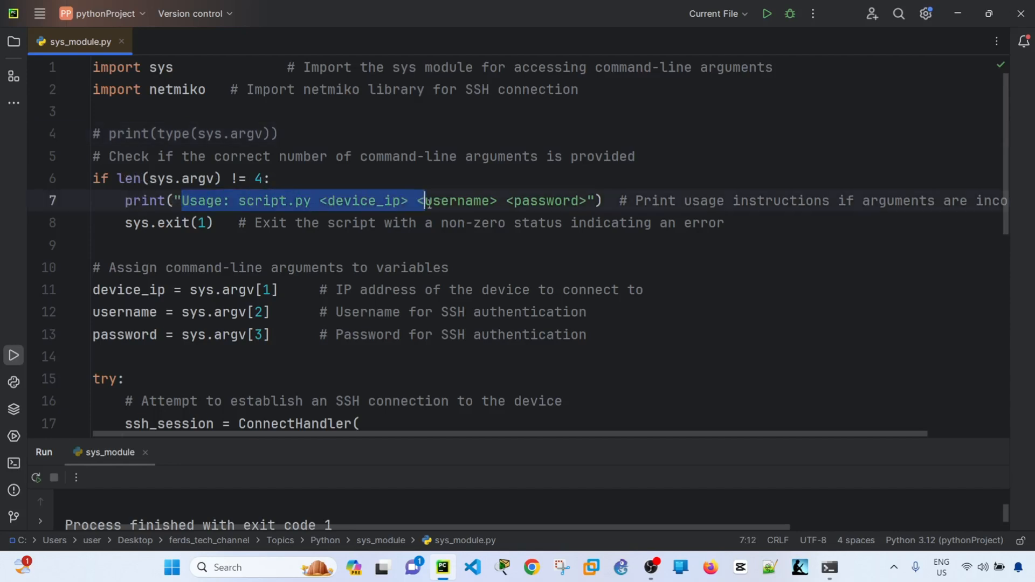
{"action": "left_click", "coordinate": [577, 156]}
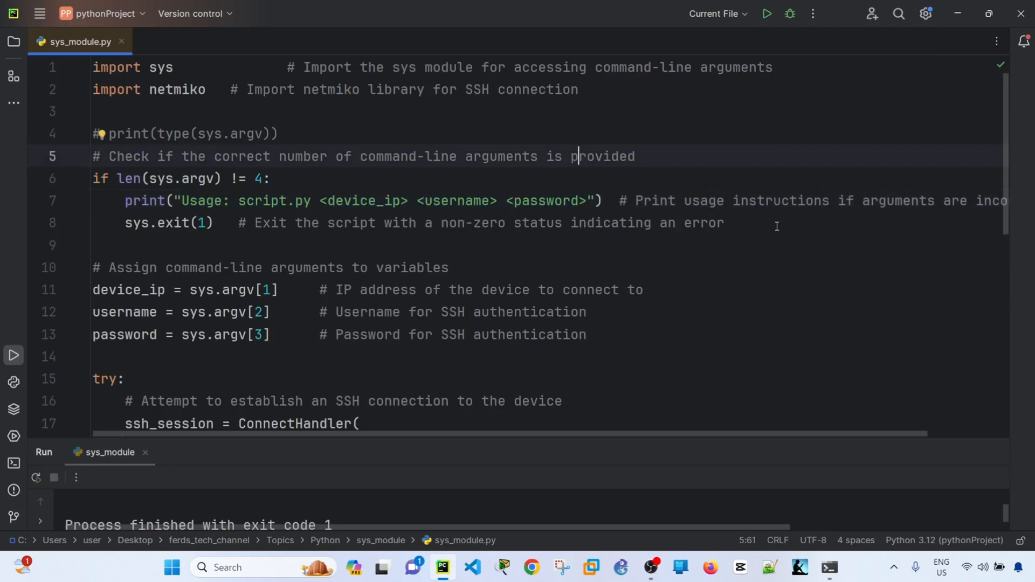
{"action": "scroll", "scroll_direction": "right", "scroll_amount": 3}
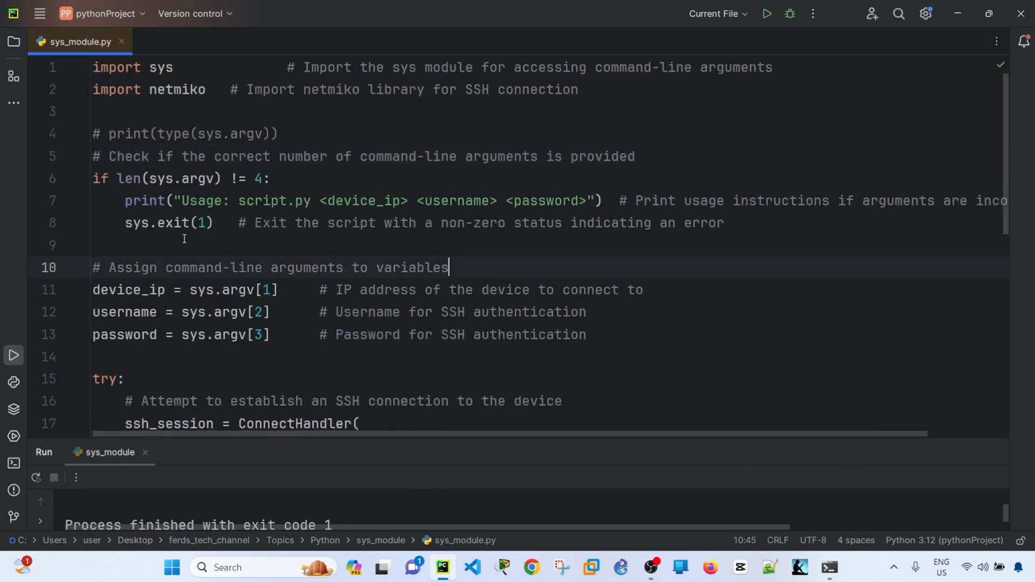
{"action": "mouse_move", "coordinate": [164, 222]}
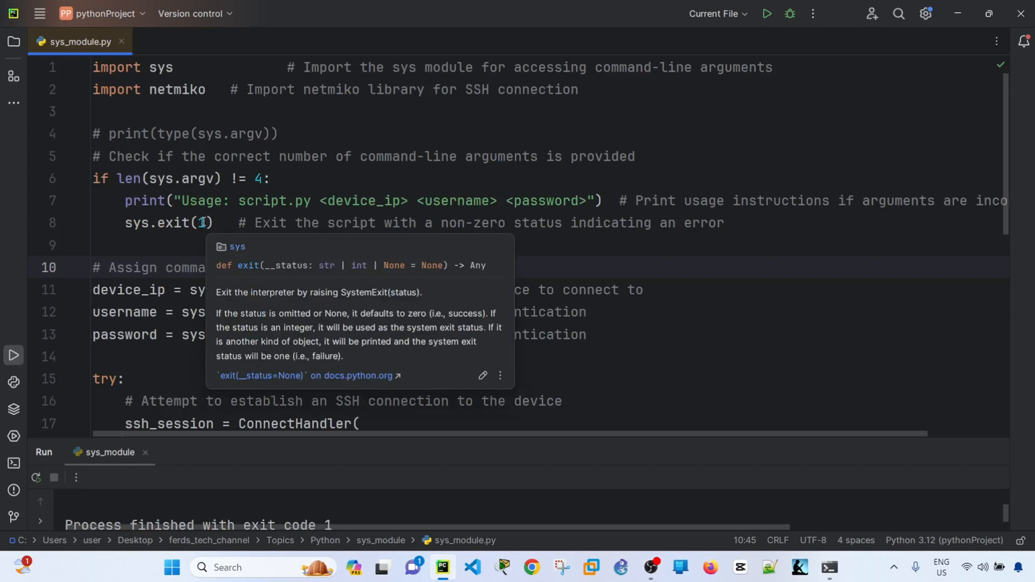
{"action": "mouse_move", "coordinate": [246, 228]}
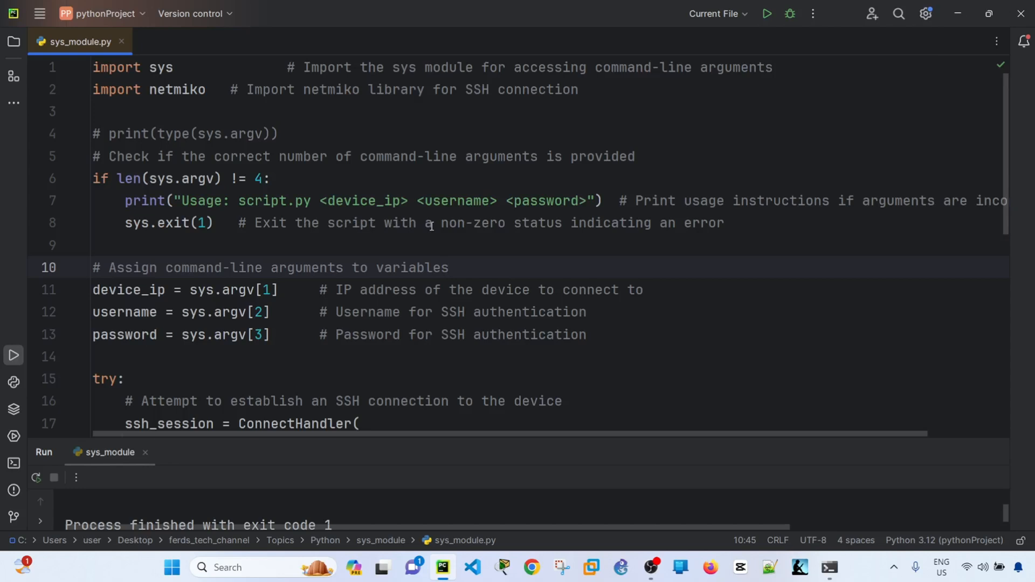
{"action": "left_click", "coordinate": [302, 222]}
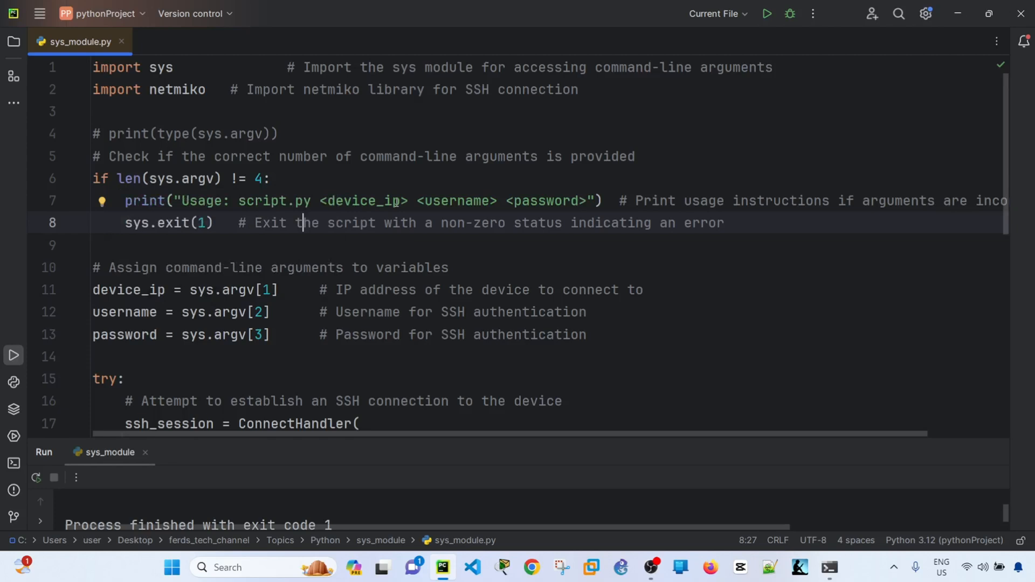
{"action": "left_click", "coordinate": [183, 200]}
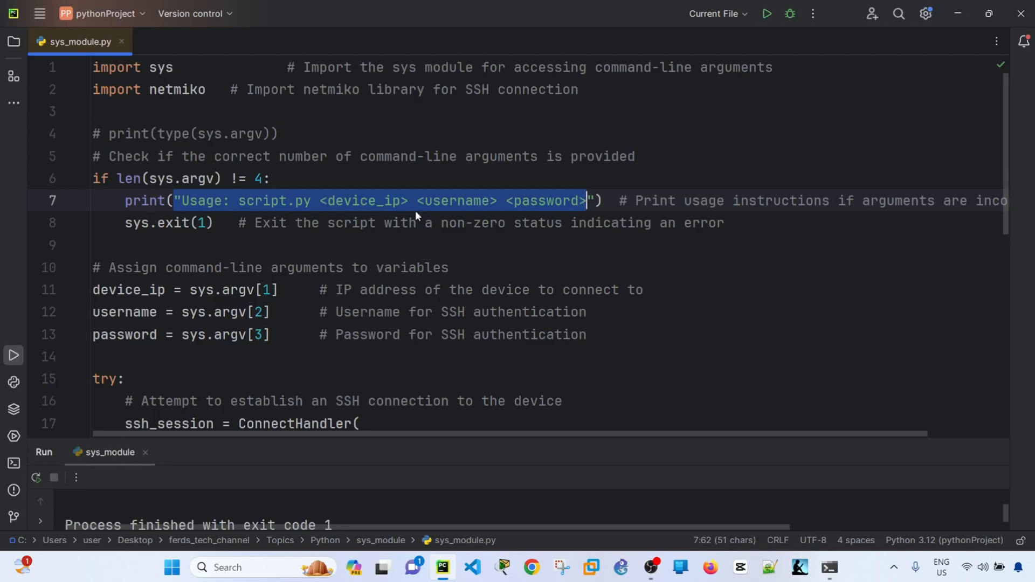
{"action": "left_click", "coordinate": [121, 222]}
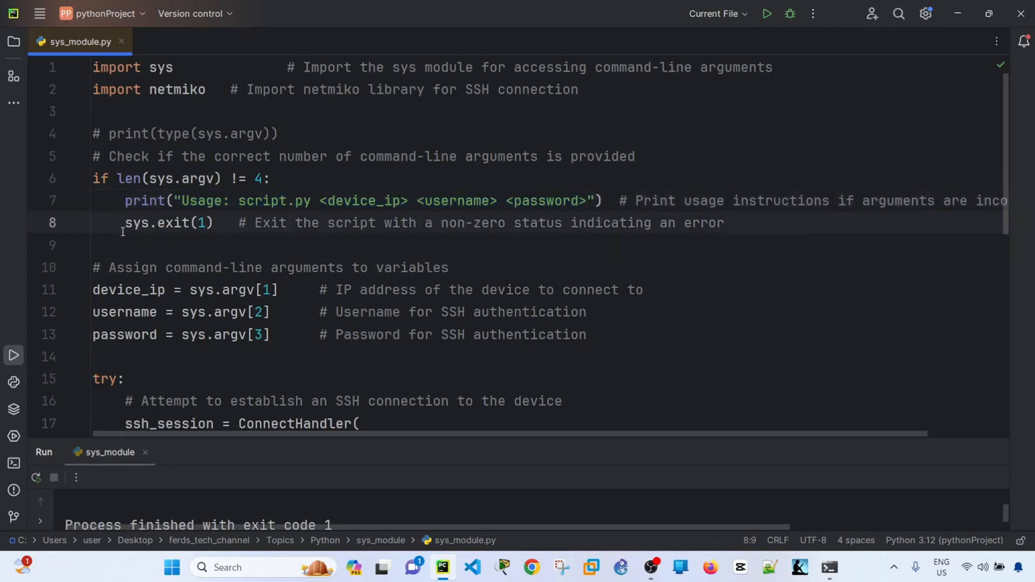
{"action": "left_click", "coordinate": [271, 178]}
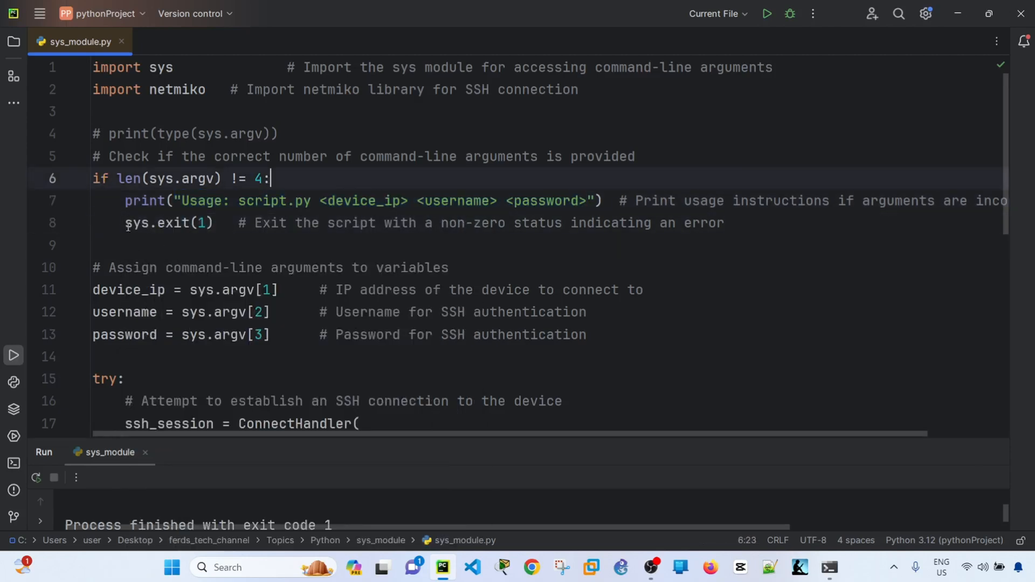
{"action": "left_click", "coordinate": [512, 223]}
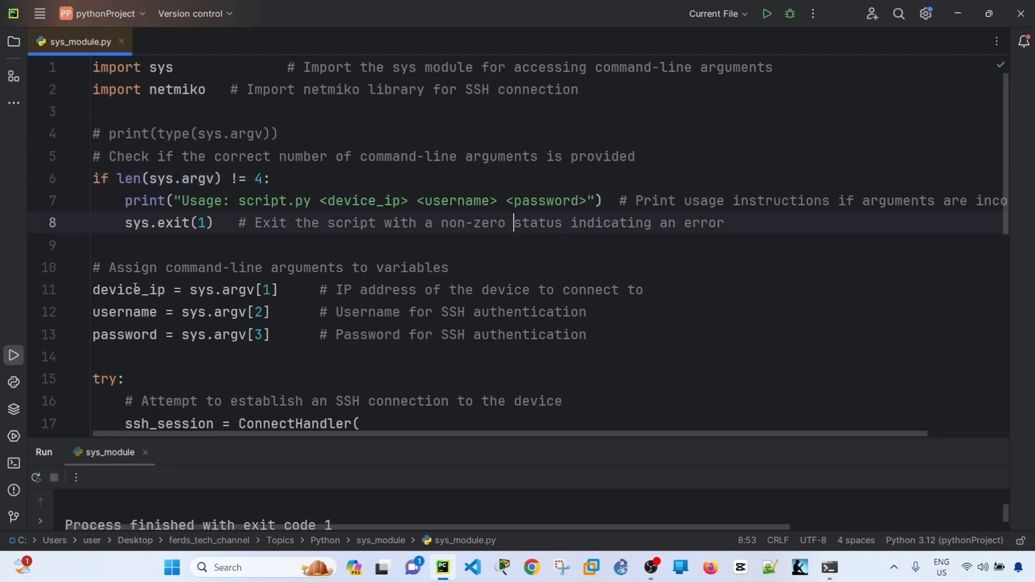
{"action": "left_click", "coordinate": [156, 268]}
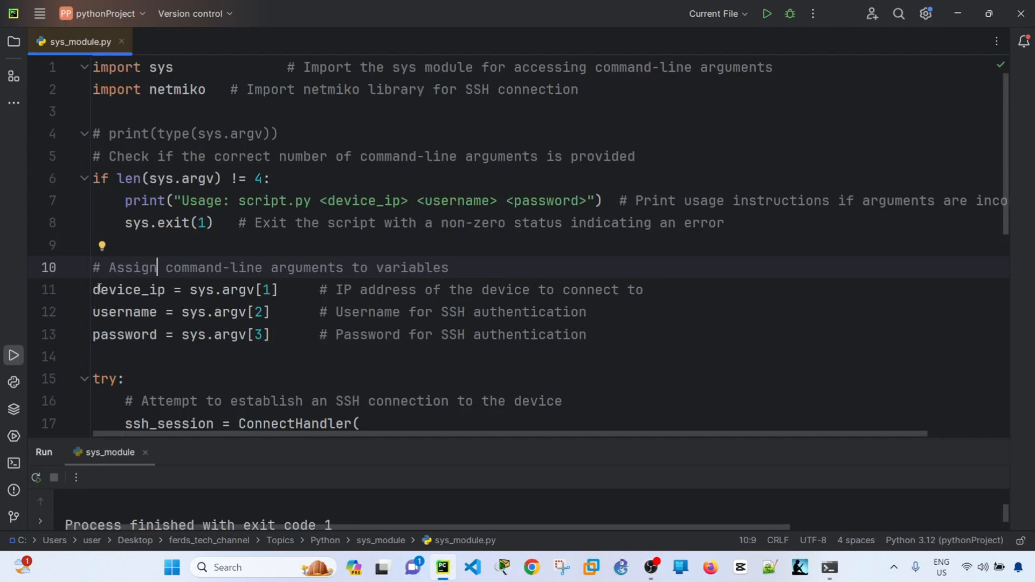
{"action": "double_click", "coordinate": [128, 290]}
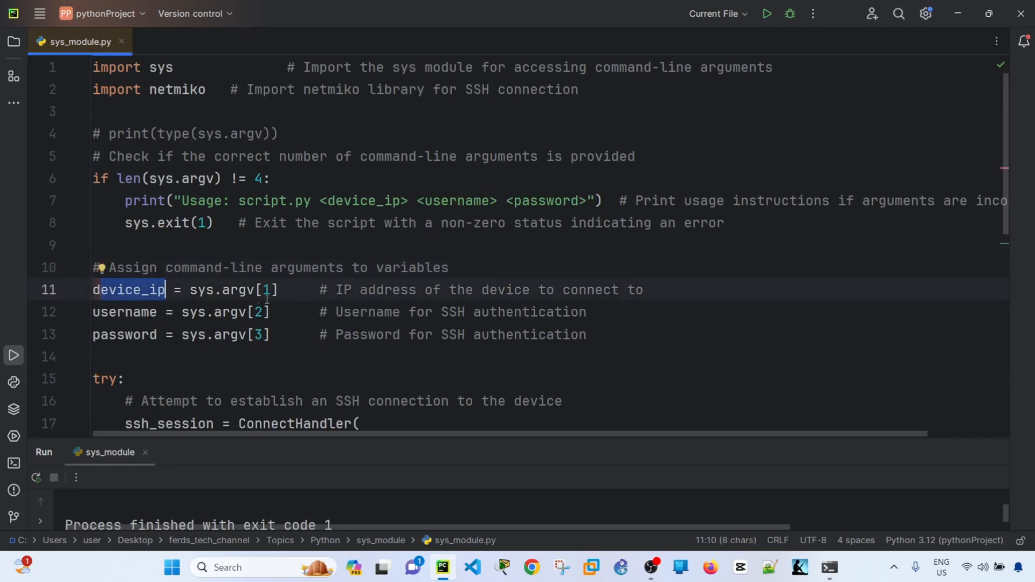
{"action": "mouse_move", "coordinate": [299, 299]}
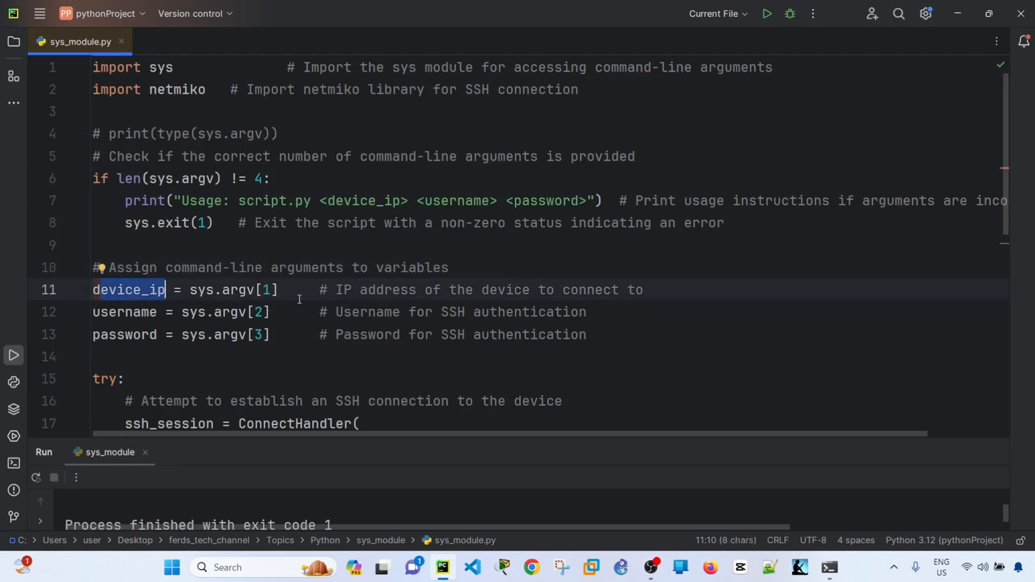
{"action": "mouse_move", "coordinate": [295, 302]}
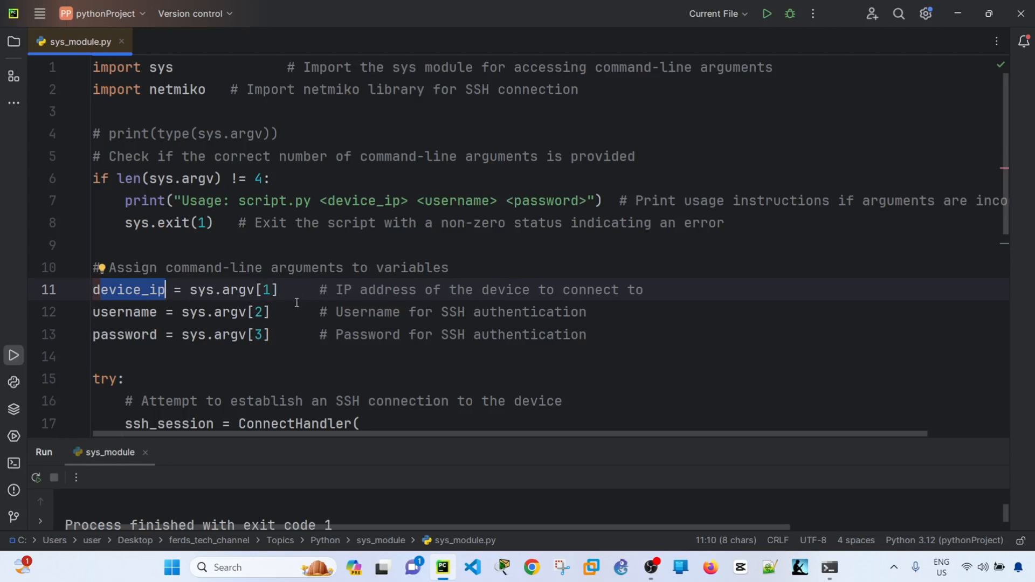
{"action": "mouse_move", "coordinate": [302, 200]}
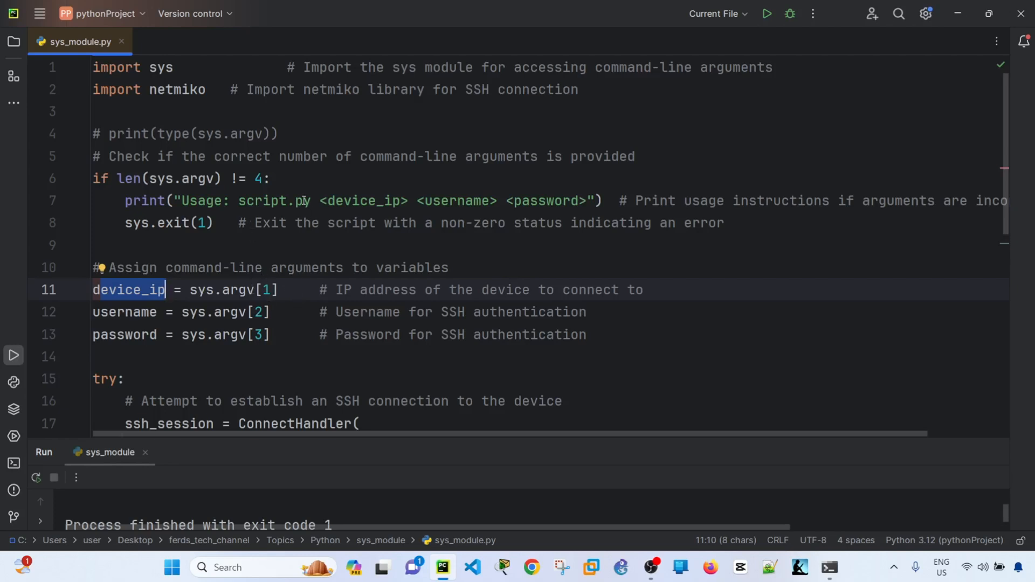
{"action": "double_click", "coordinate": [276, 200]}
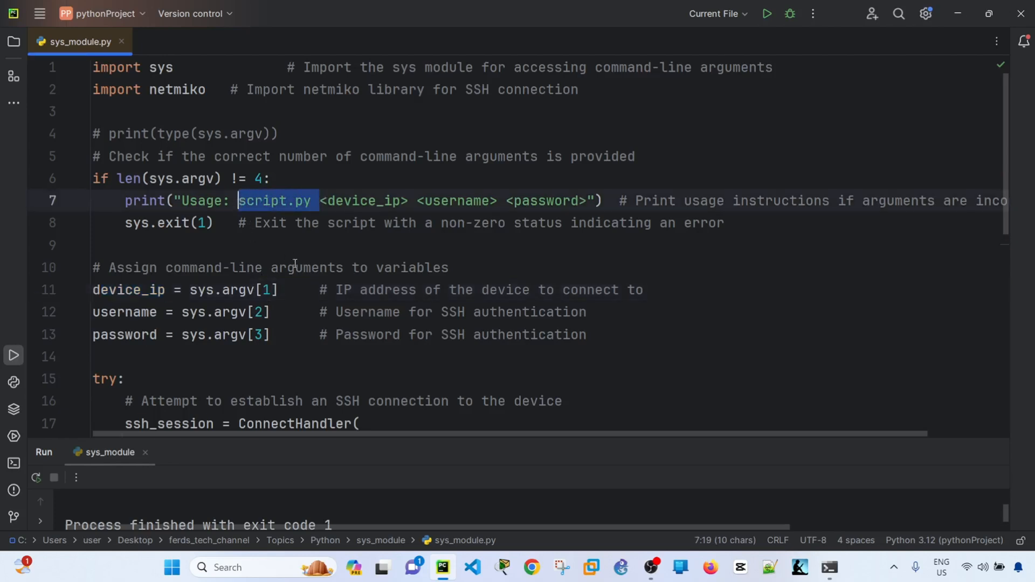
{"action": "double_click", "coordinate": [128, 289]}
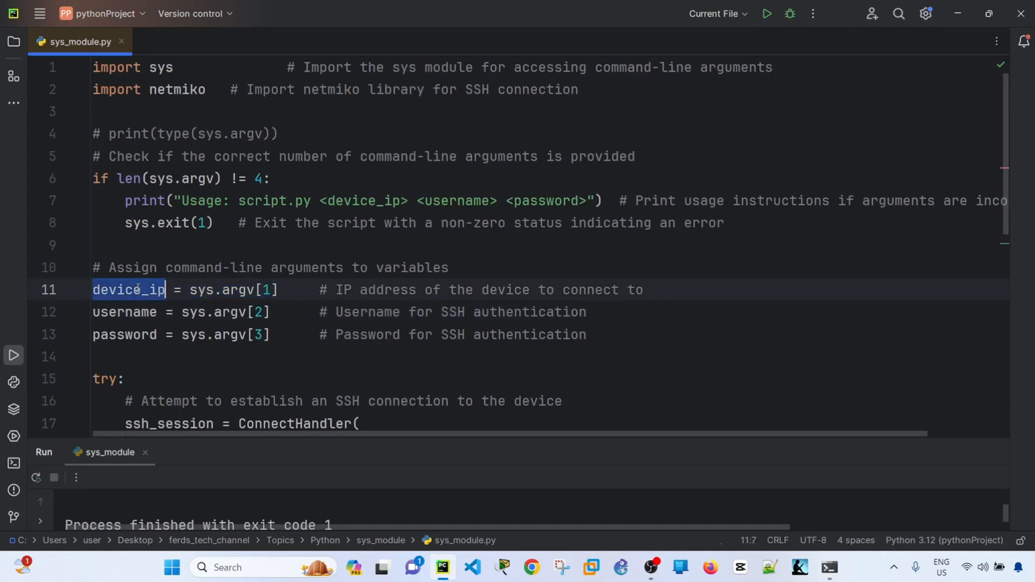
{"action": "left_click", "coordinate": [125, 312]}
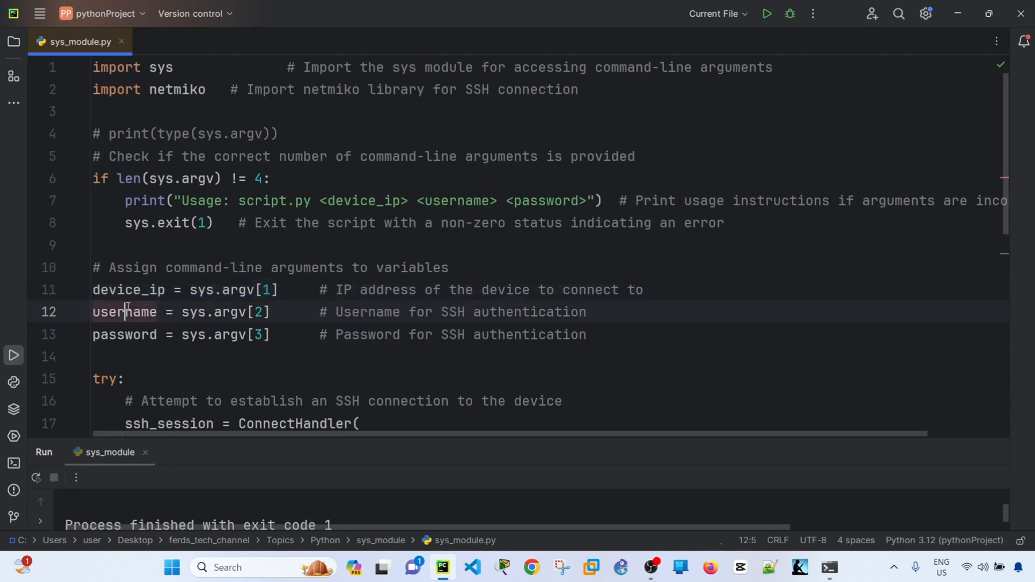
{"action": "double_click", "coordinate": [124, 335]}
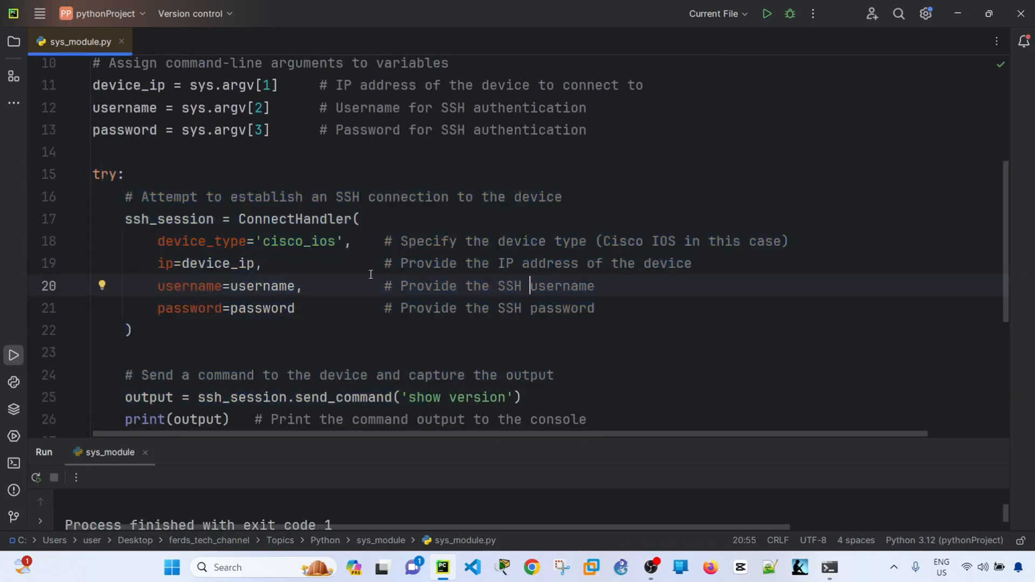
{"action": "left_click", "coordinate": [562, 196]}
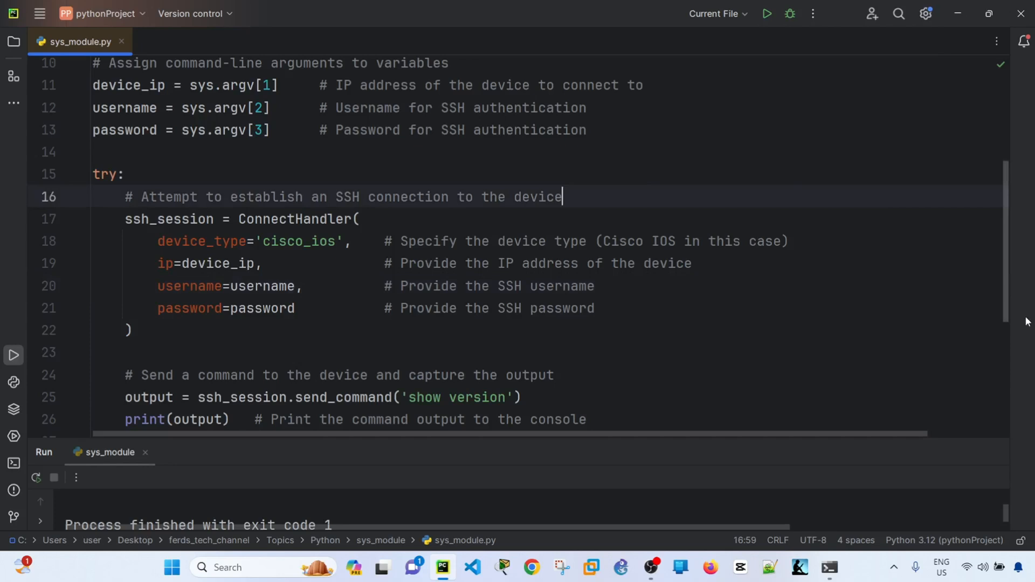
{"action": "scroll", "scroll_direction": "down", "scroll_amount": 3}
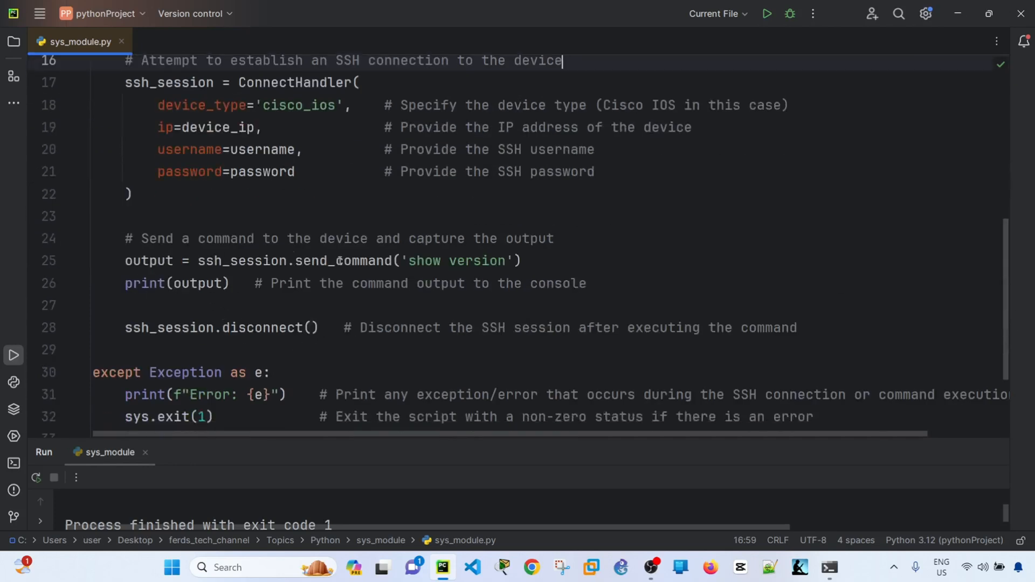
{"action": "mouse_move", "coordinate": [473, 248]}
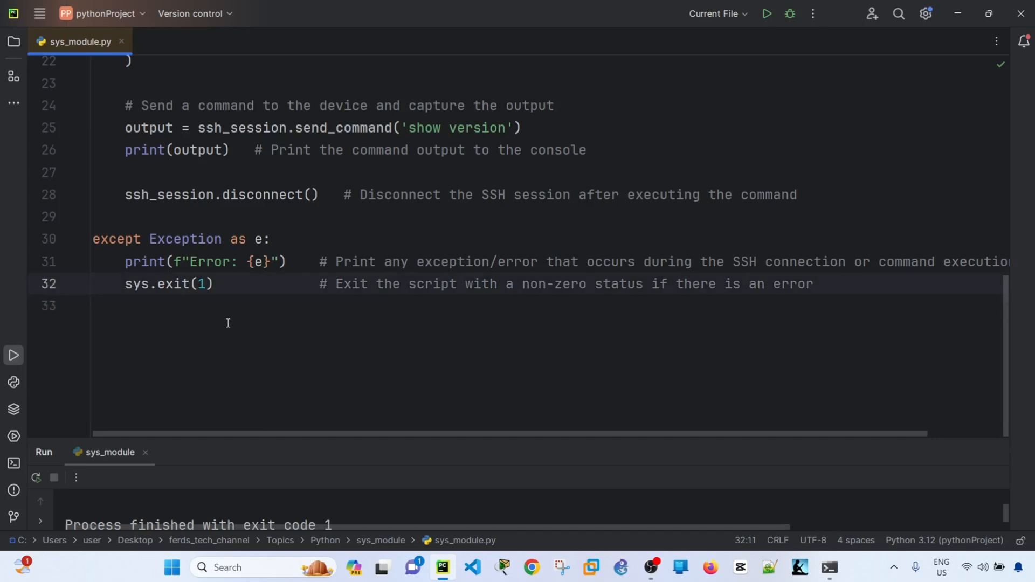
{"action": "left_click", "coordinate": [171, 284]}
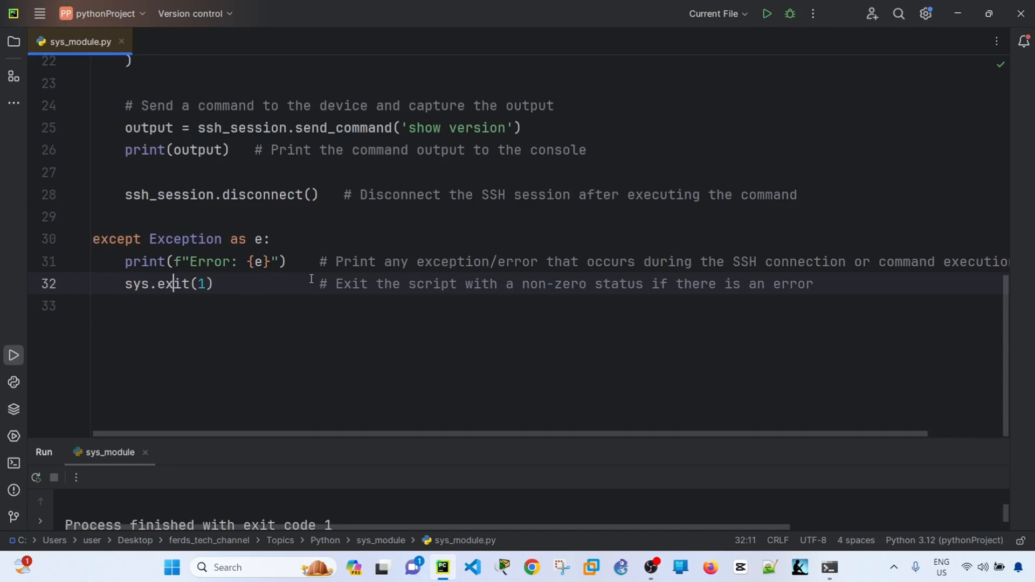
{"action": "mouse_move", "coordinate": [475, 303]}
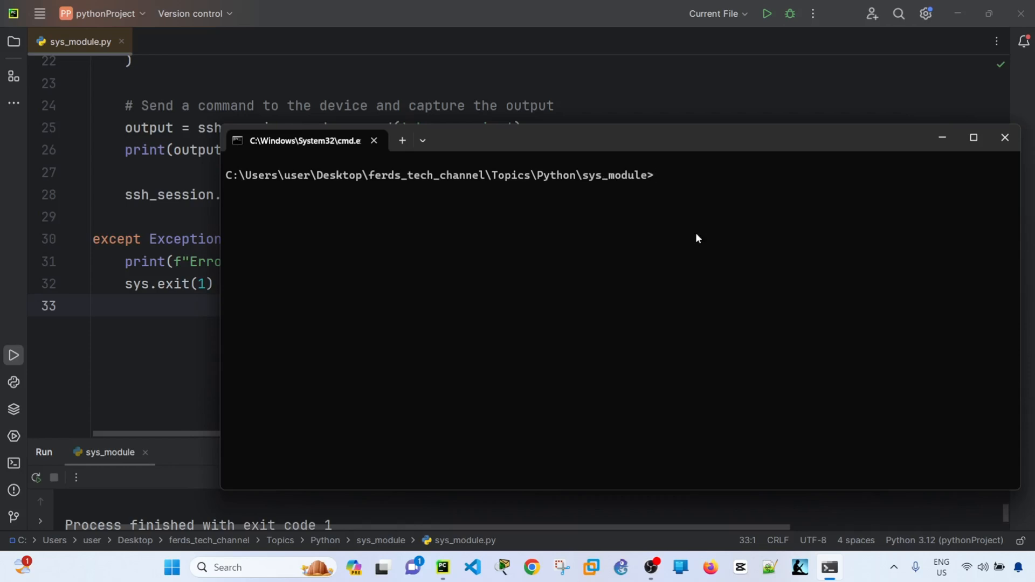
{"action": "type", "text": "python"}
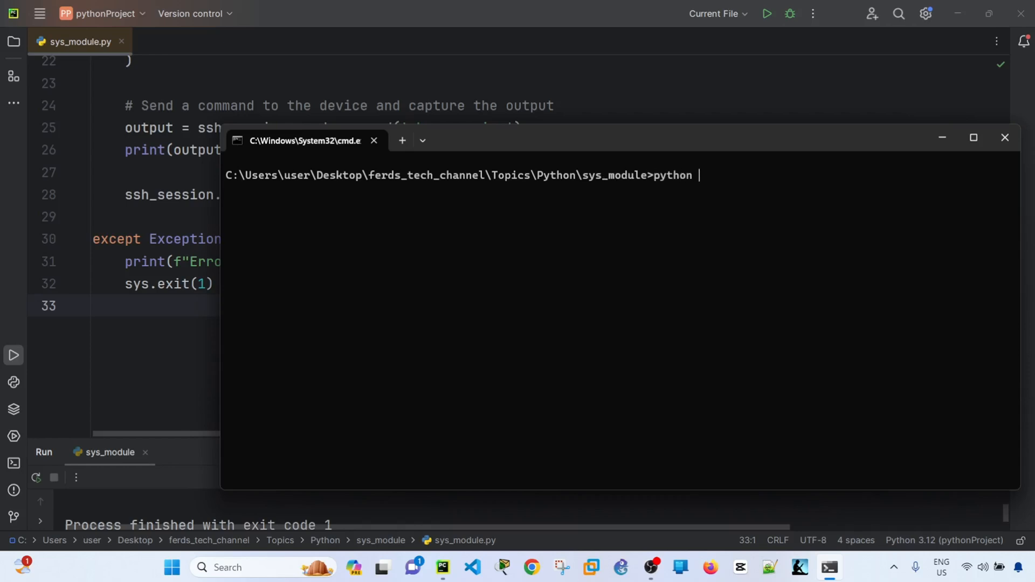
{"action": "type", "text": "sys_module.py"}
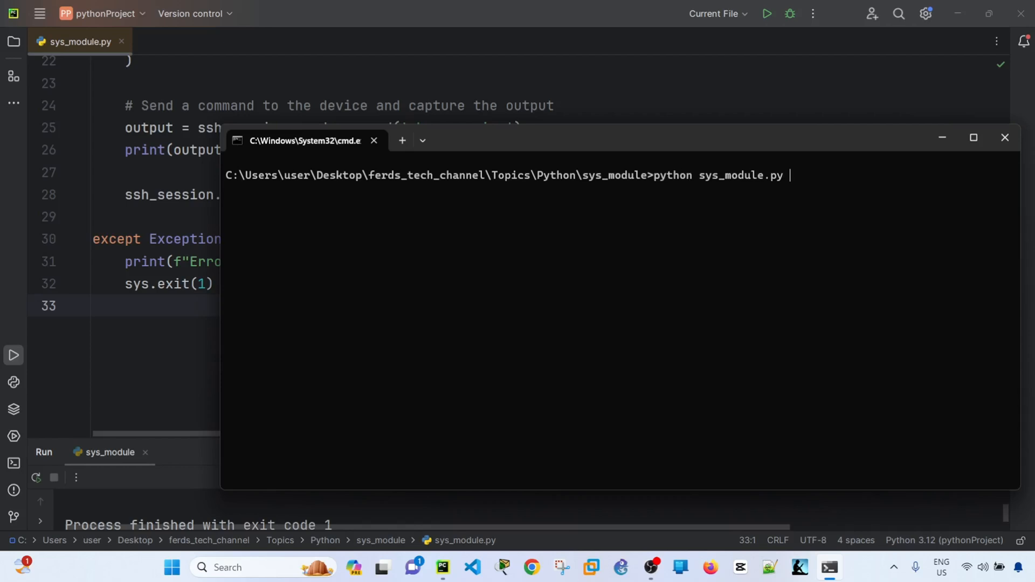
{"action": "left_click", "coordinate": [1003, 137]}
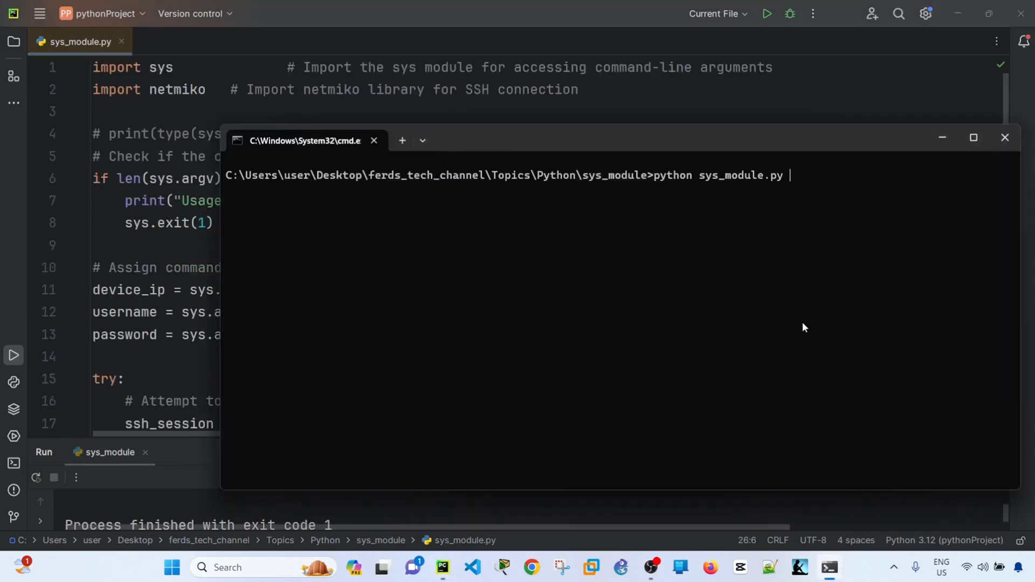
{"action": "type", "text": "1.1.1.1"}
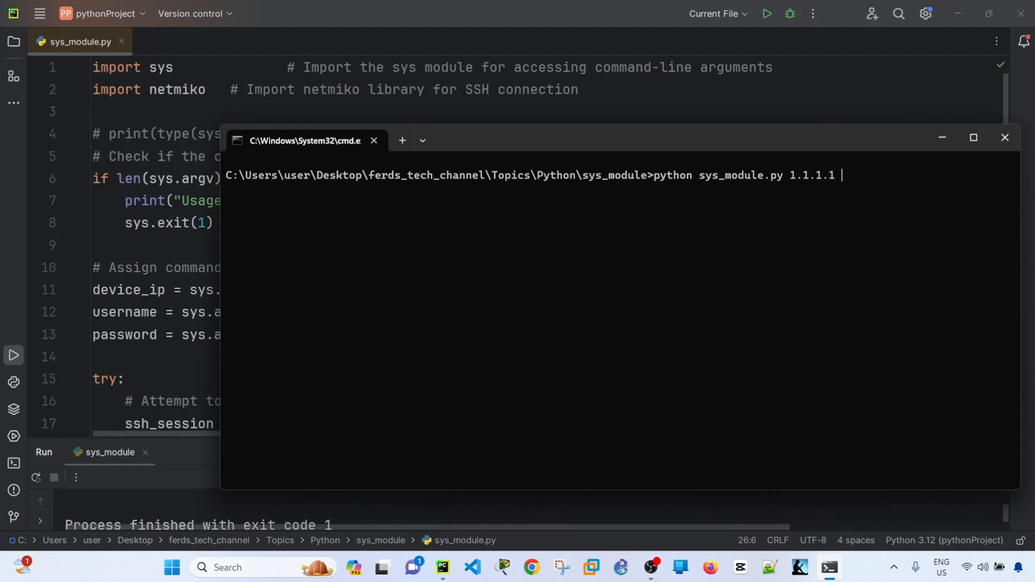
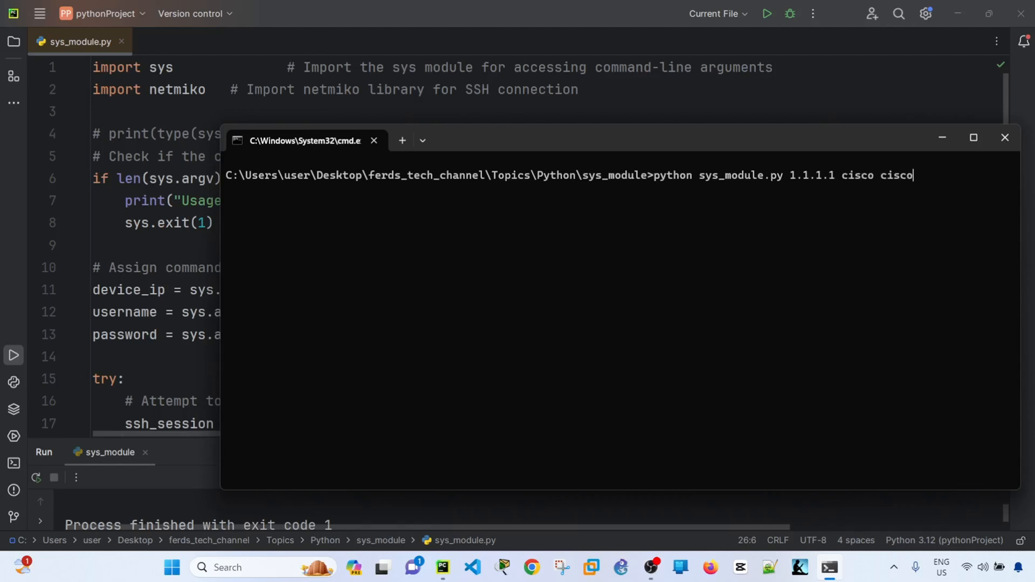
{"action": "key", "text": "Return"}
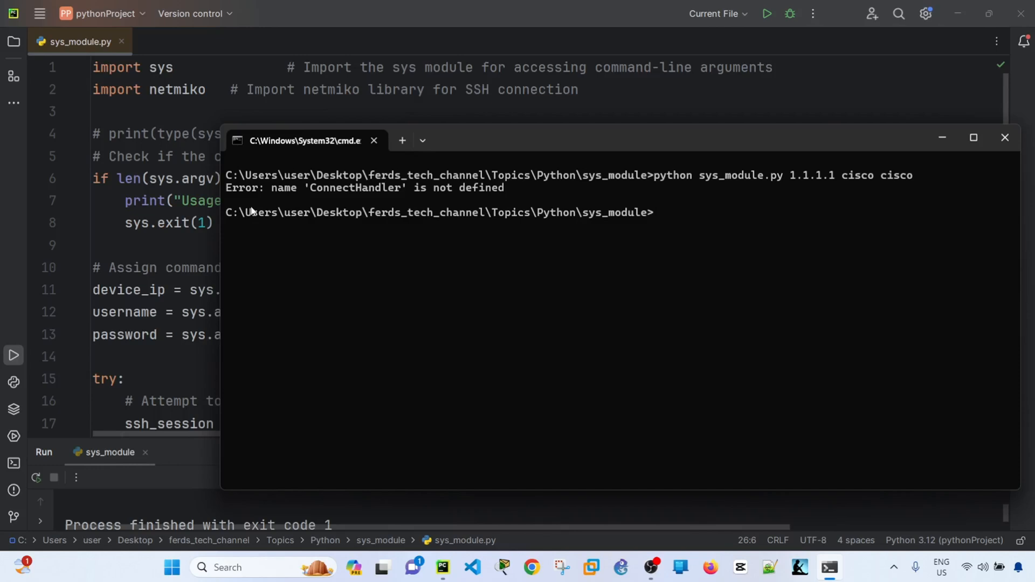
{"action": "mouse_move", "coordinate": [188, 112]}
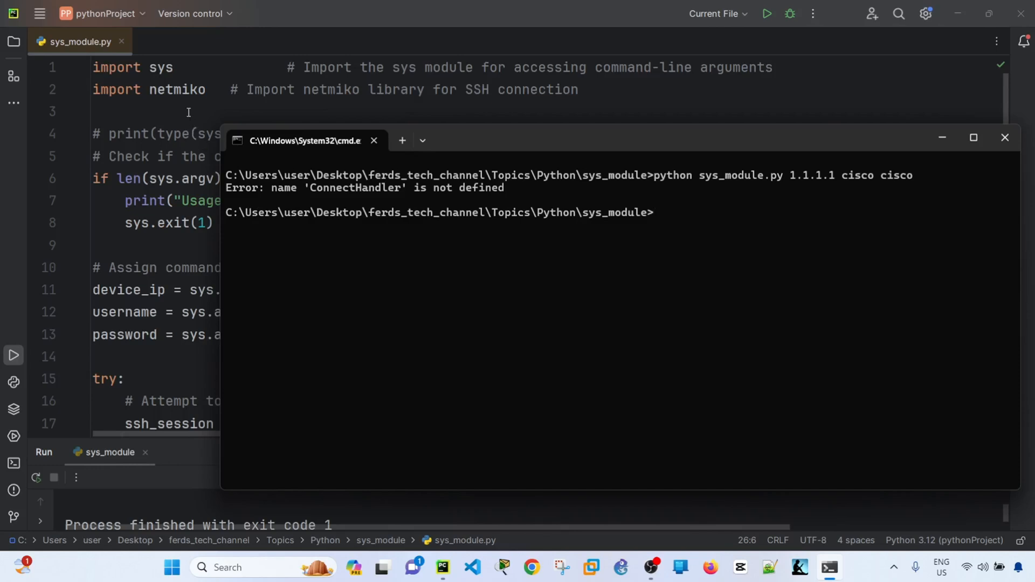
Step: Change line 2 to 'from netmiko import ConnectHandler' in sys_module.py
{"action": "double_click", "coordinate": [356, 188]}
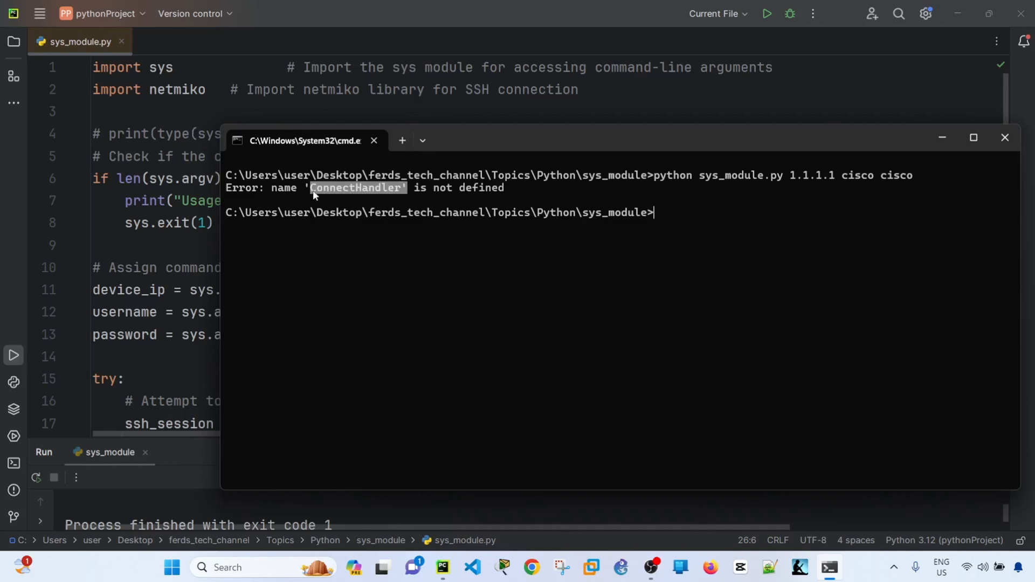
{"action": "left_click", "coordinate": [1003, 137]}
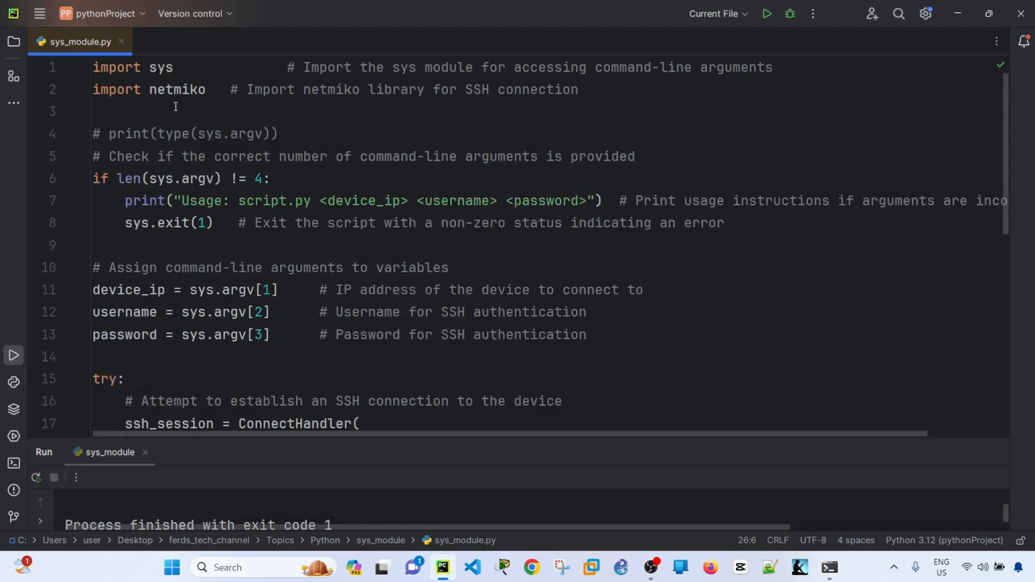
{"action": "type", "text": "from"}
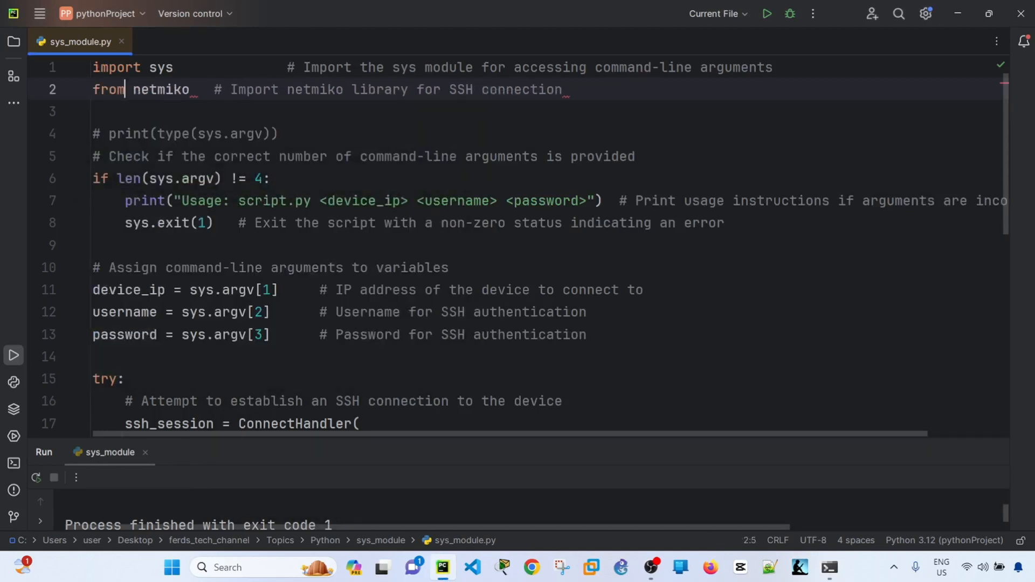
{"action": "type", "text": "import ConnectHandler"}
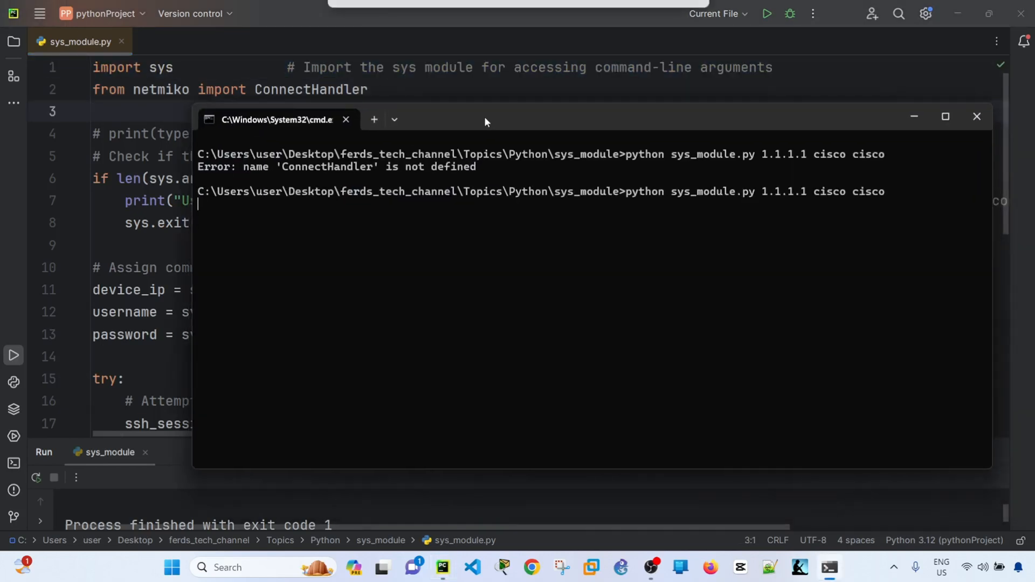
{"action": "mouse_move", "coordinate": [808, 198]}
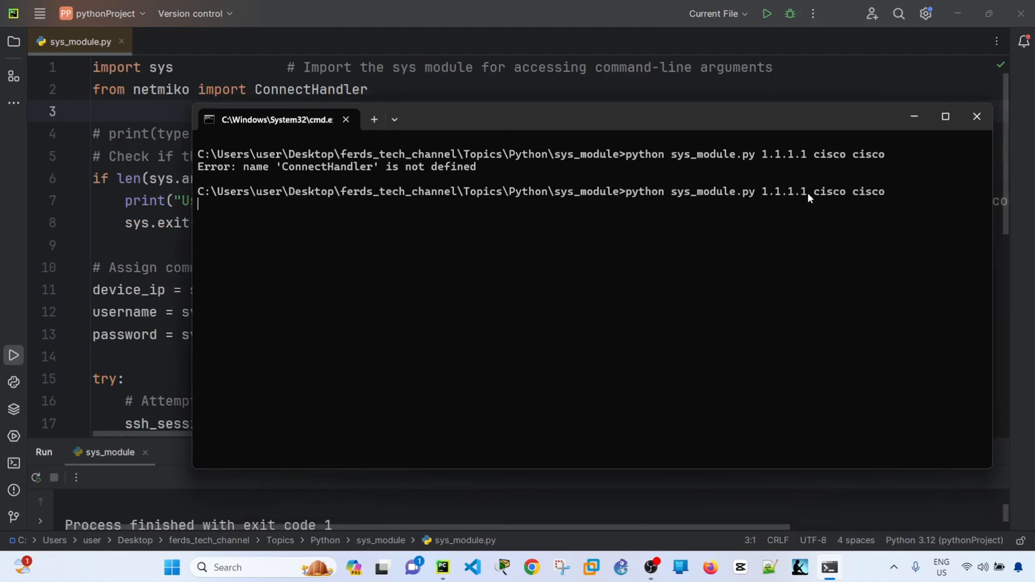
{"action": "mouse_move", "coordinate": [673, 167]}
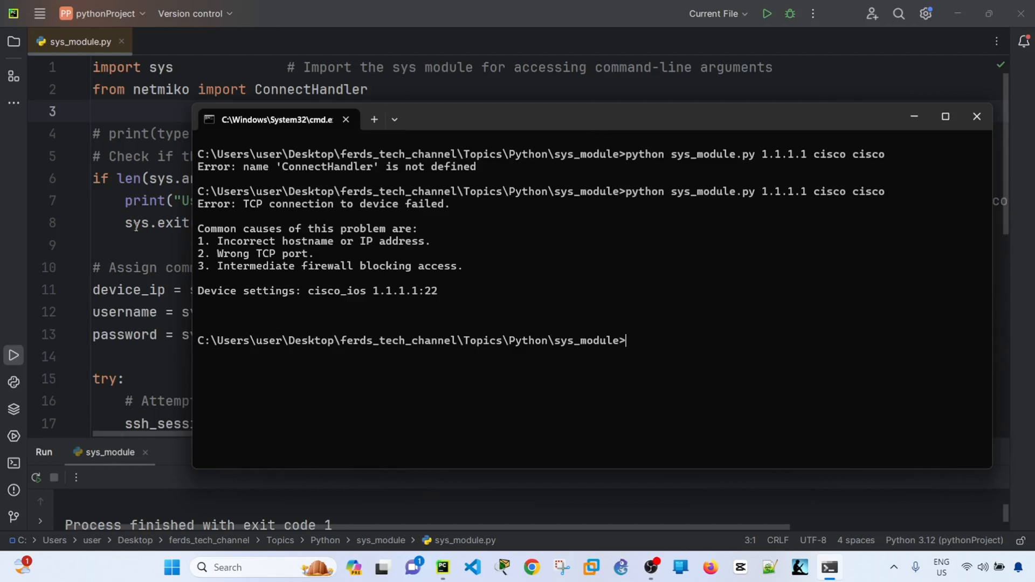
{"action": "scroll", "scroll_direction": "down", "scroll_amount": 3}
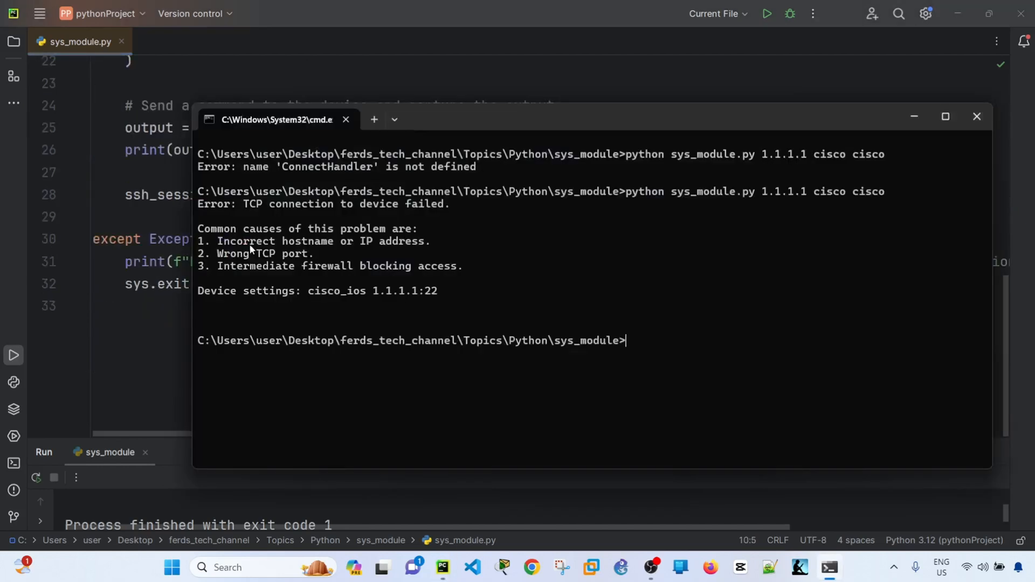
{"action": "mouse_move", "coordinate": [422, 221]}
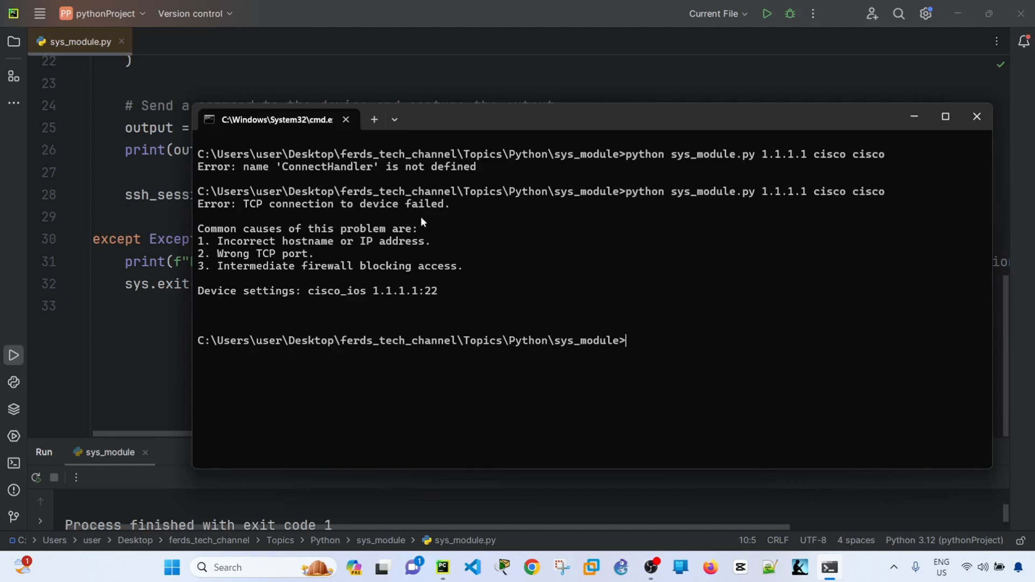
{"action": "mouse_move", "coordinate": [311, 305]}
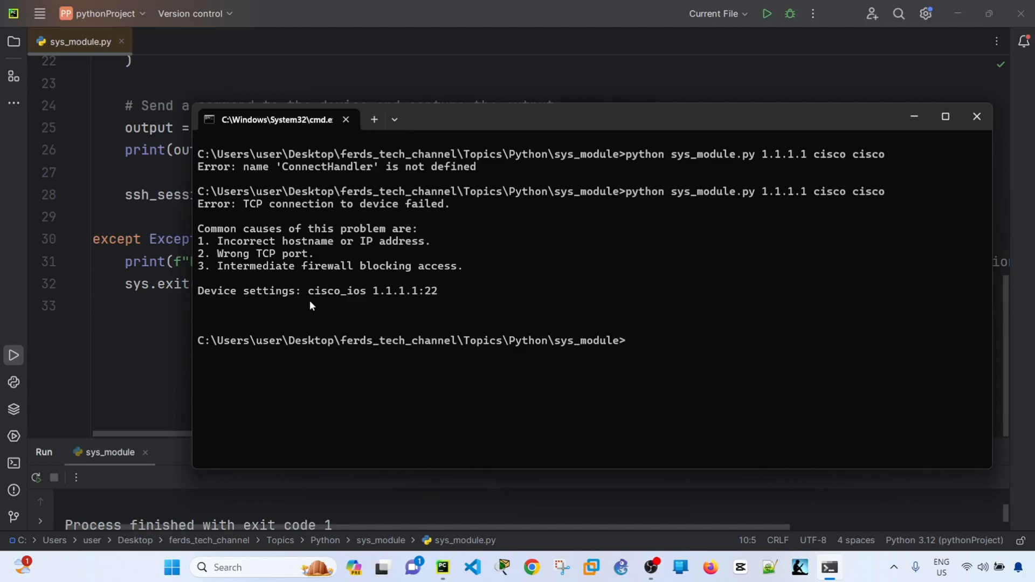
{"action": "left_click", "coordinate": [625, 339]}
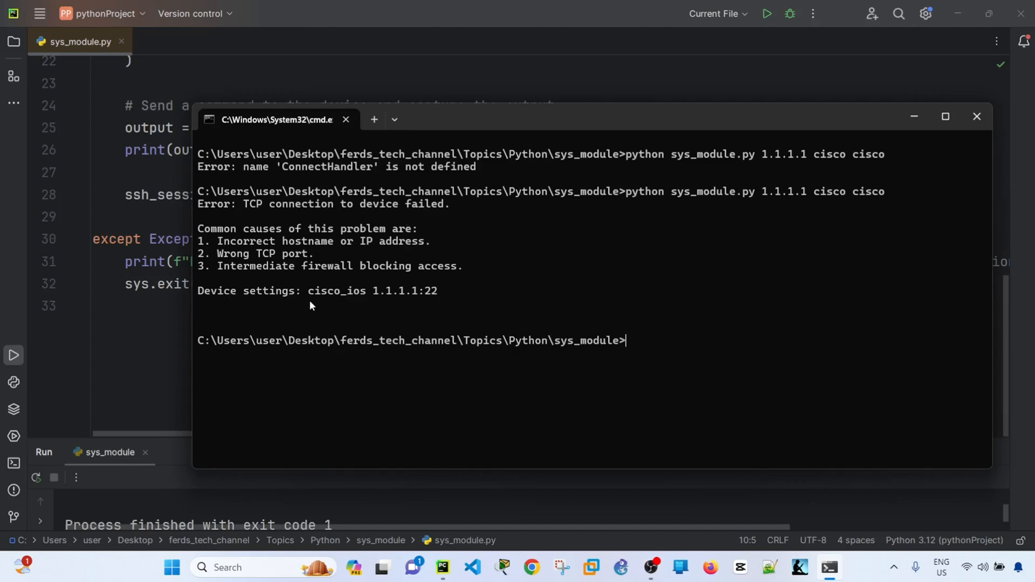
{"action": "mouse_move", "coordinate": [522, 121]}
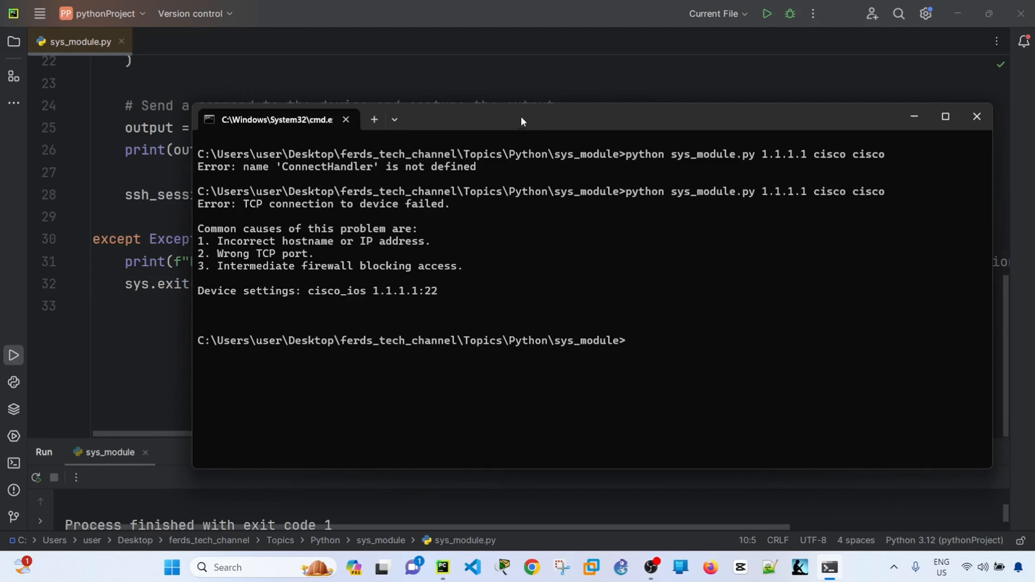
{"action": "left_click", "coordinate": [976, 116]}
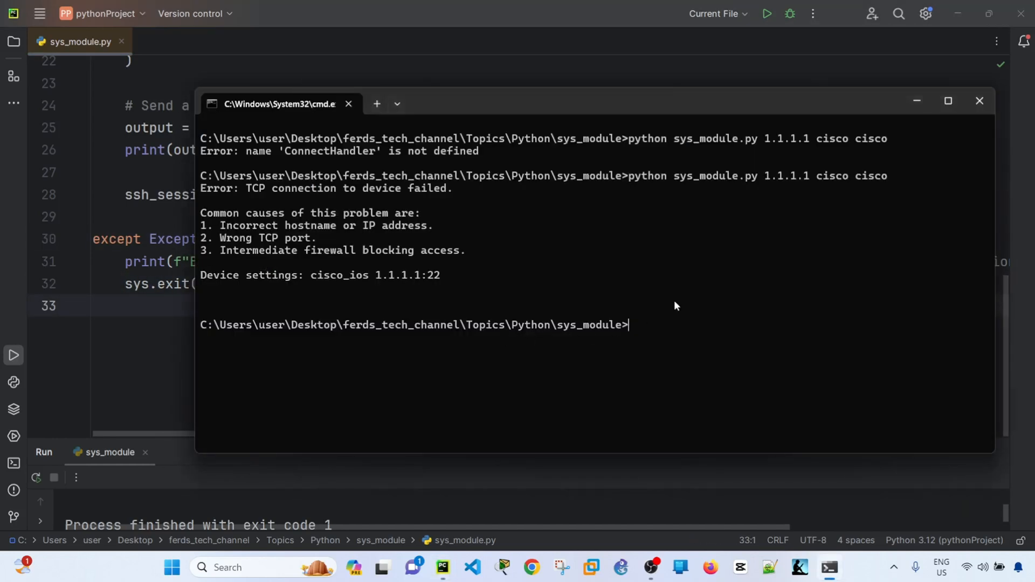
Step: Run python sys_module.py 1.1.1.1 cisco with only two arguments to get the usage line
{"action": "type", "text": "python sys_module.py 1.1.1.1 cis"}
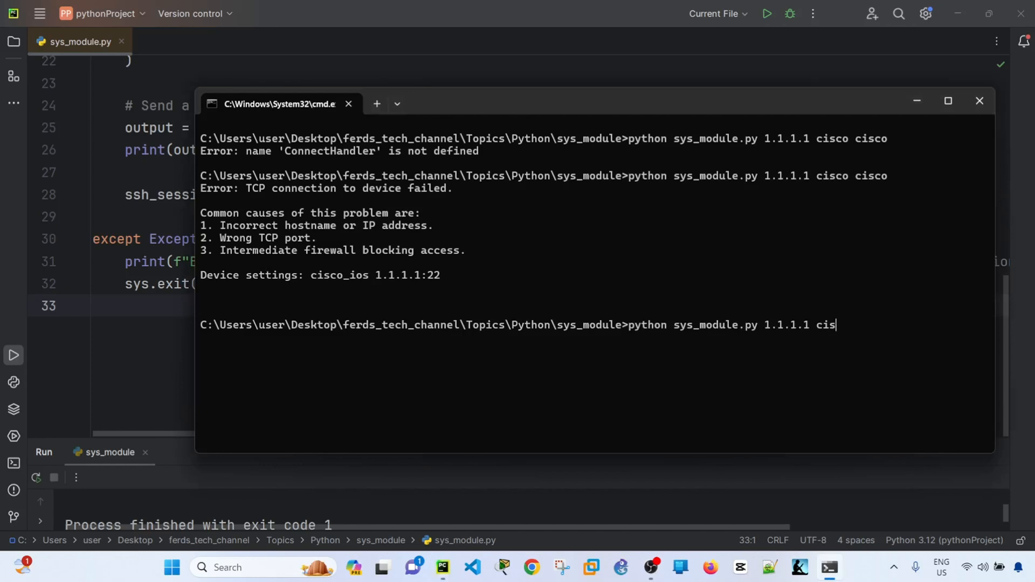
{"action": "key", "text": "Backspace"}
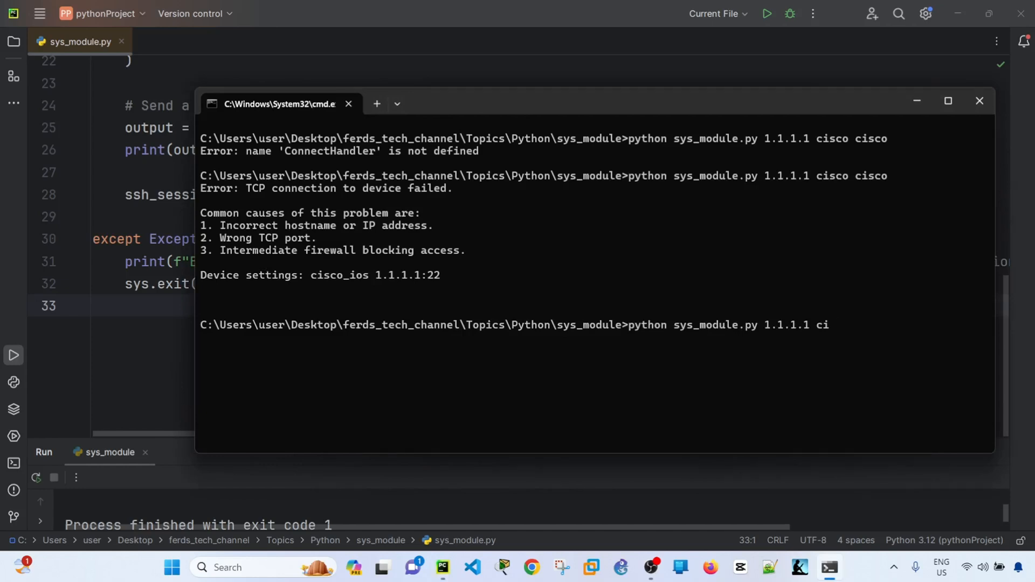
{"action": "mouse_move", "coordinate": [829, 324]}
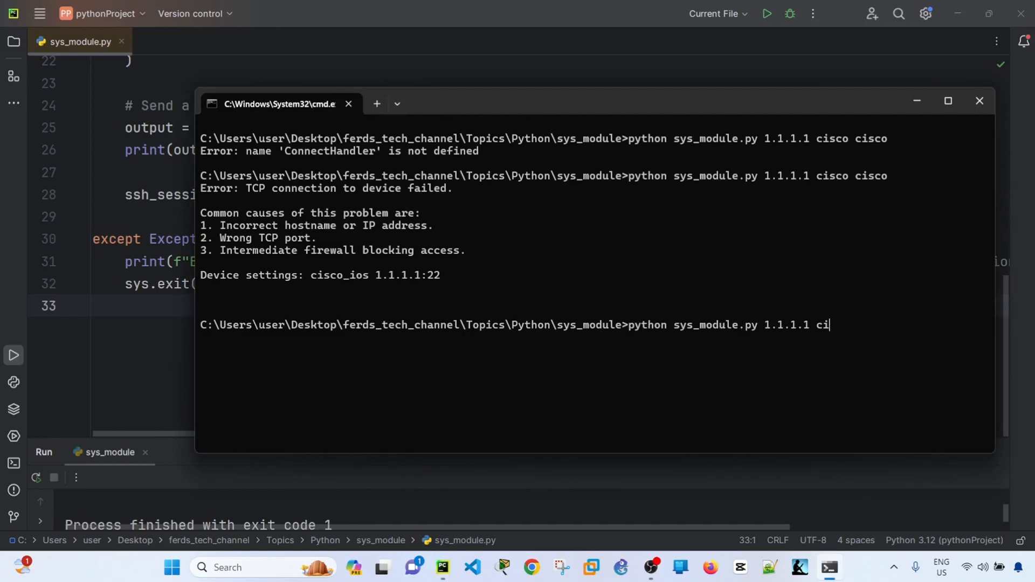
{"action": "type", "text": "s"}
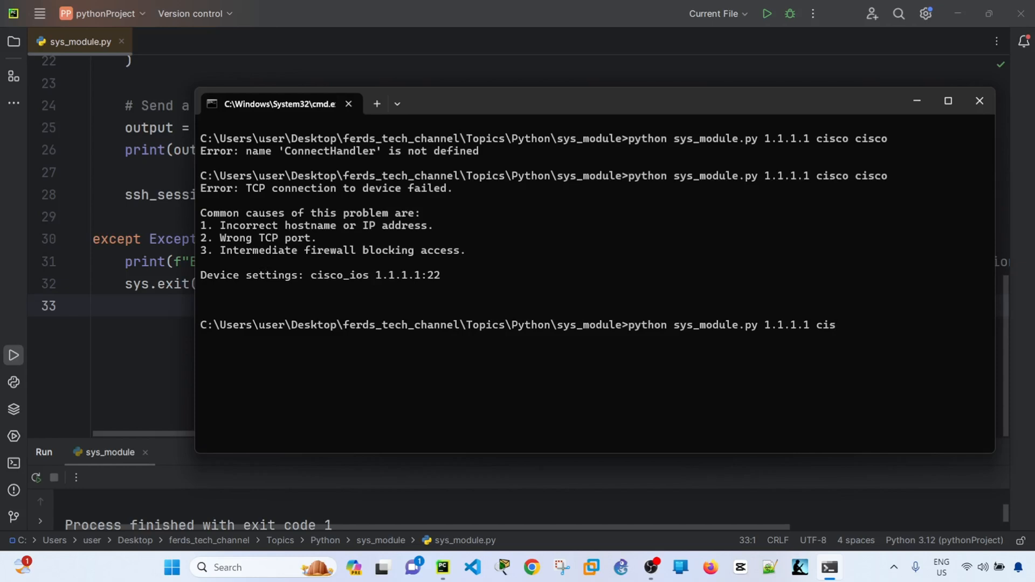
{"action": "type", "text": "co"}
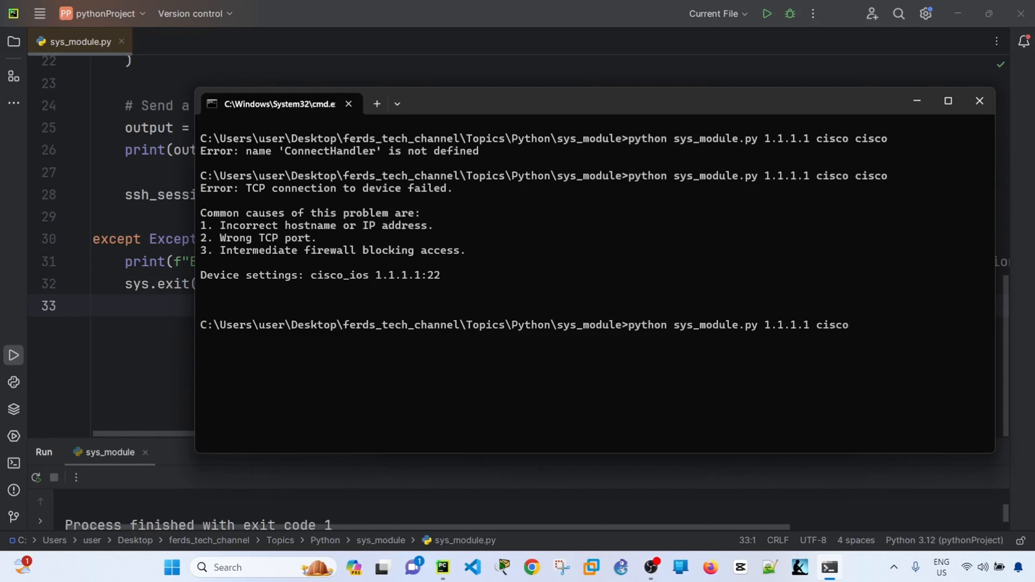
{"action": "key", "text": "Return"}
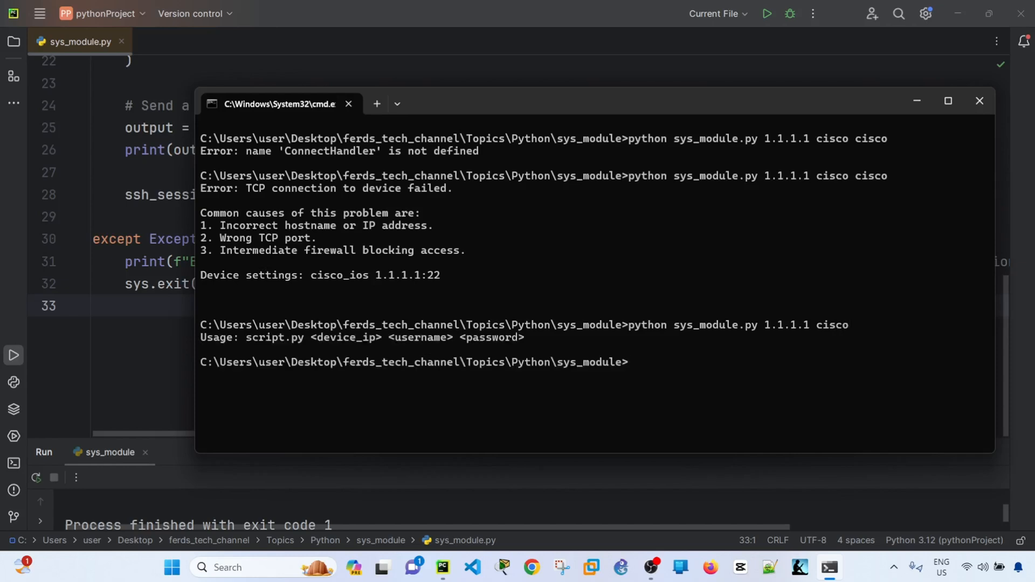
Step: Return to PyCharm and uncomment print(type(sys.argv)) on line 4
{"action": "left_click", "coordinate": [978, 102]}
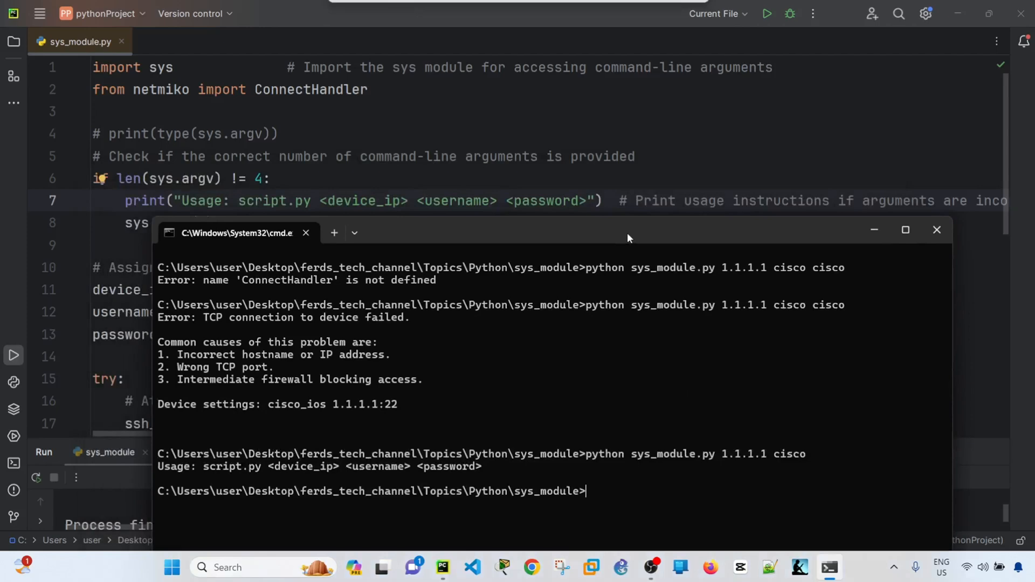
{"action": "left_click", "coordinate": [936, 230]}
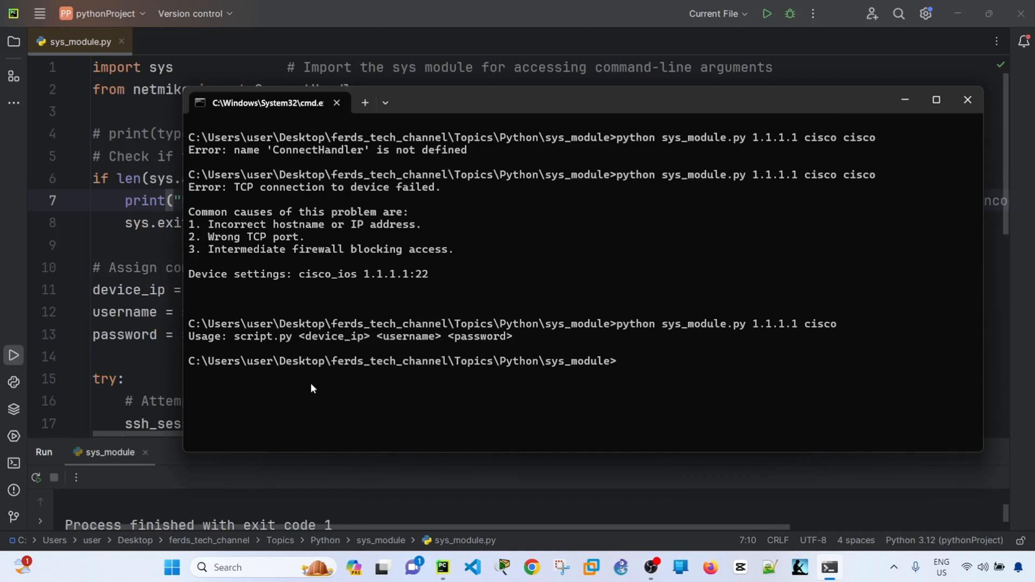
{"action": "double_click", "coordinate": [260, 337]}
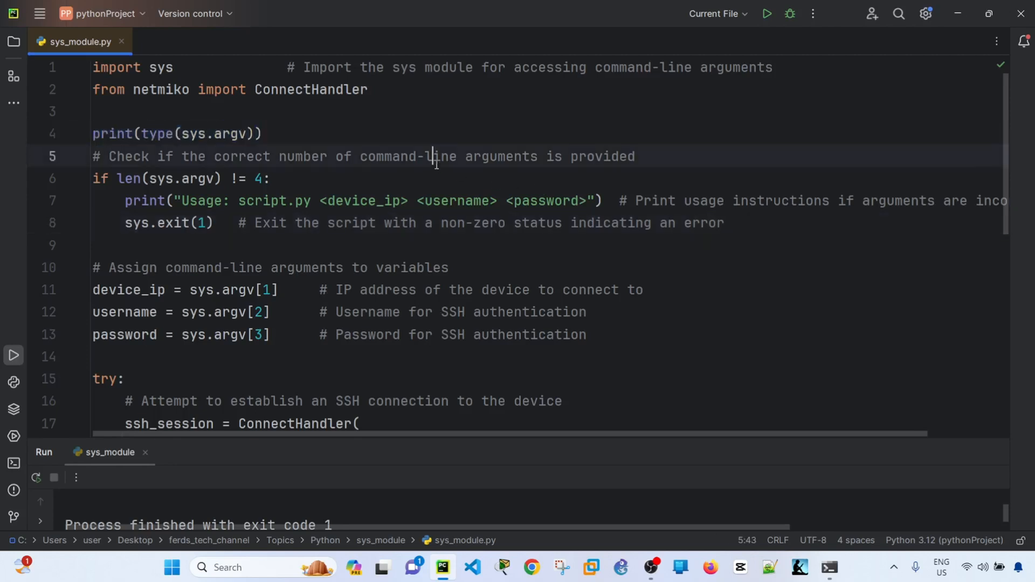
Step: Run sys_module.py in PyCharm with no arguments, printing <class 'list'> and the usage message
{"action": "left_click", "coordinate": [766, 13]}
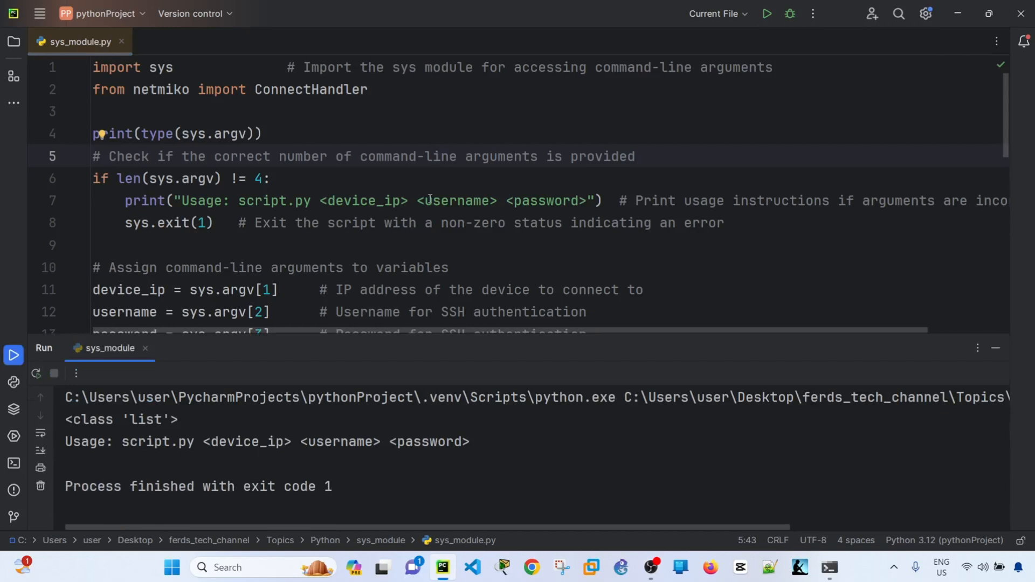
{"action": "left_click", "coordinate": [317, 133]}
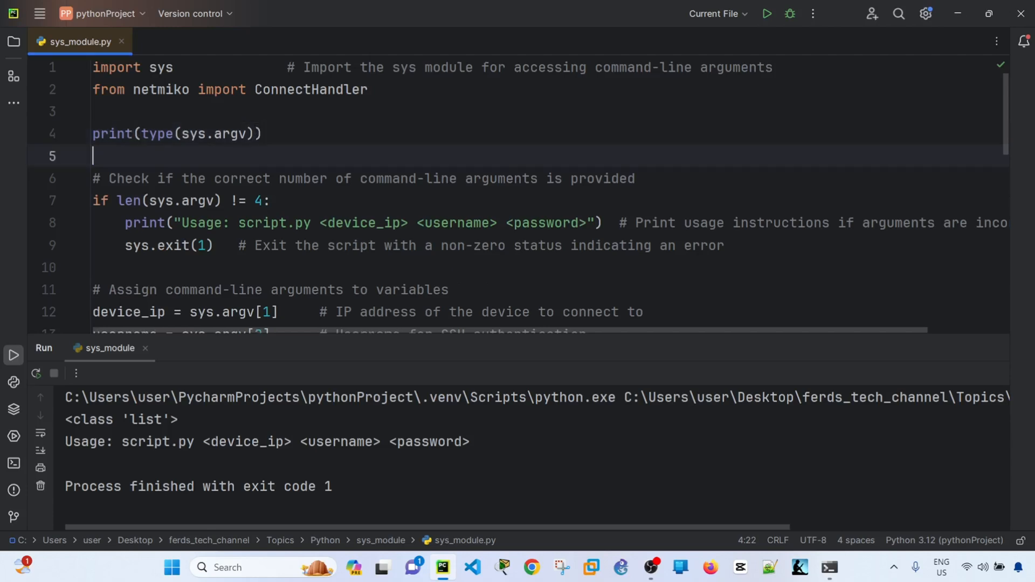
{"action": "left_click", "coordinate": [766, 13]}
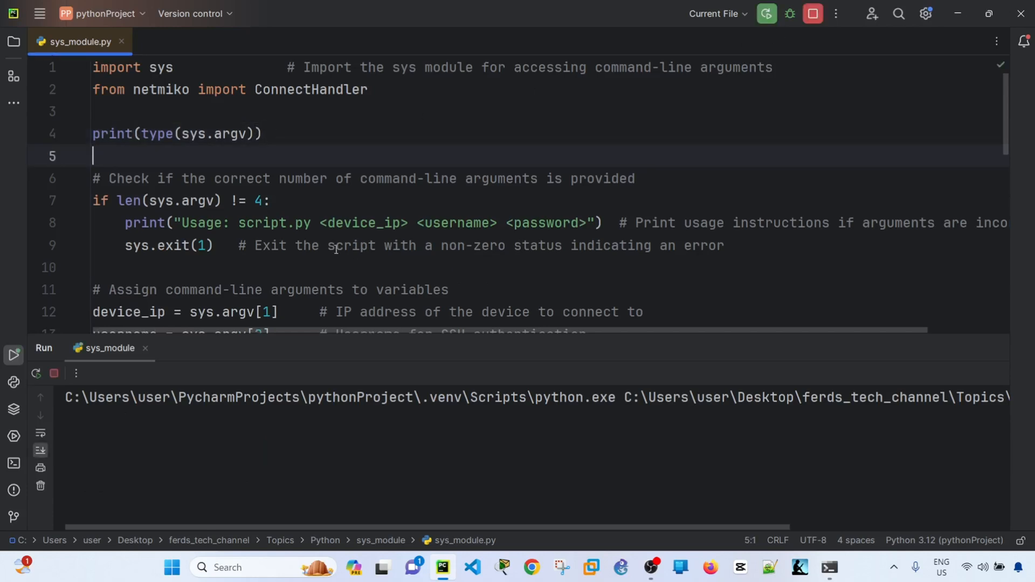
{"action": "left_click", "coordinate": [765, 13]}
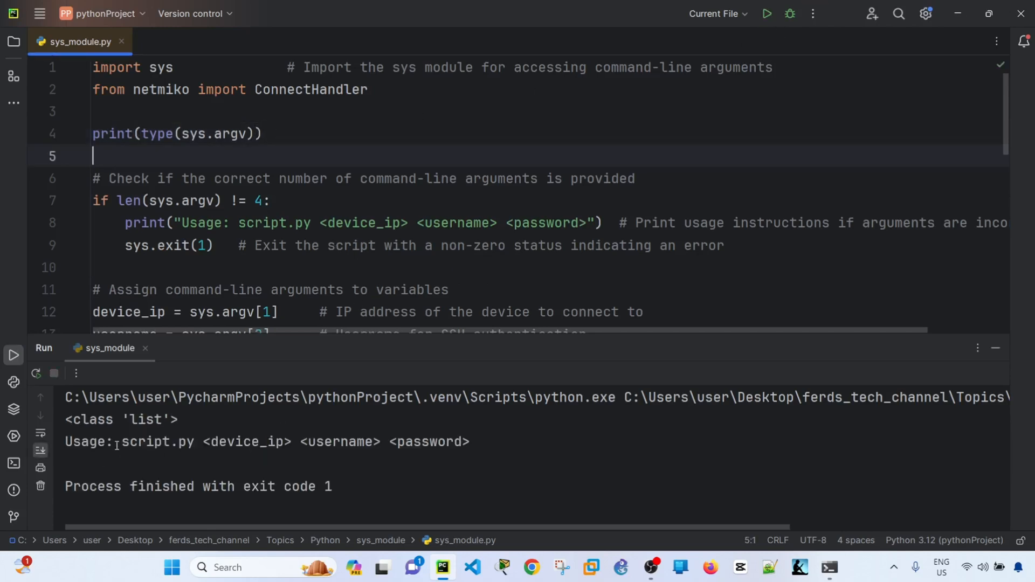
{"action": "scroll", "scroll_direction": "down", "scroll_amount": 3}
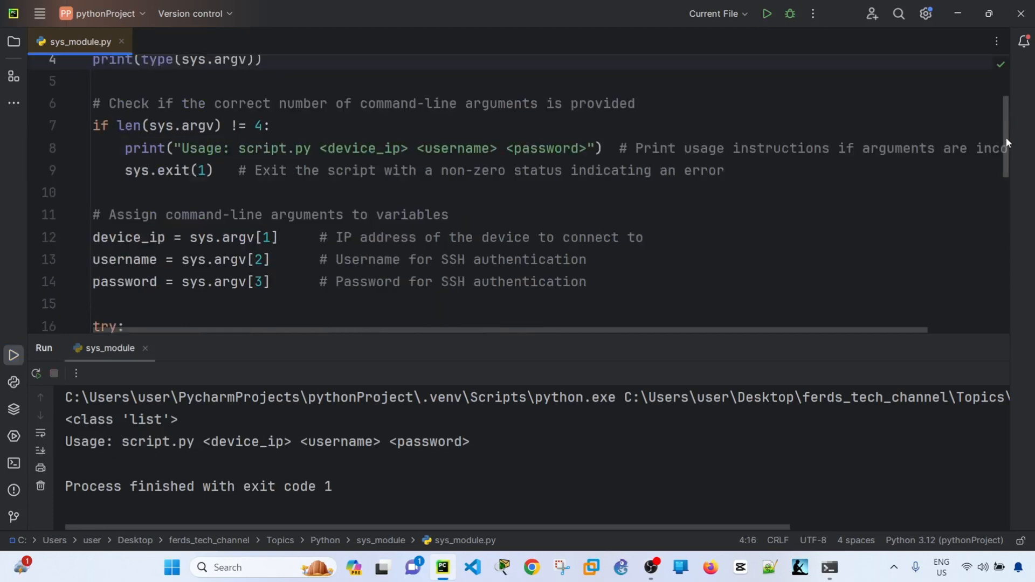
{"action": "scroll", "scroll_direction": "up", "scroll_amount": 3}
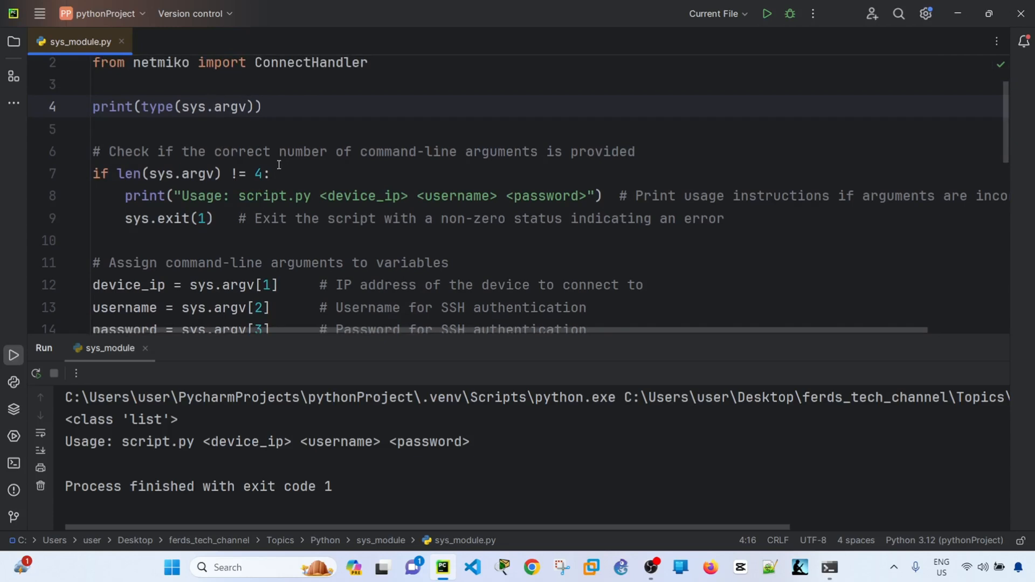
{"action": "left_click", "coordinate": [301, 151]}
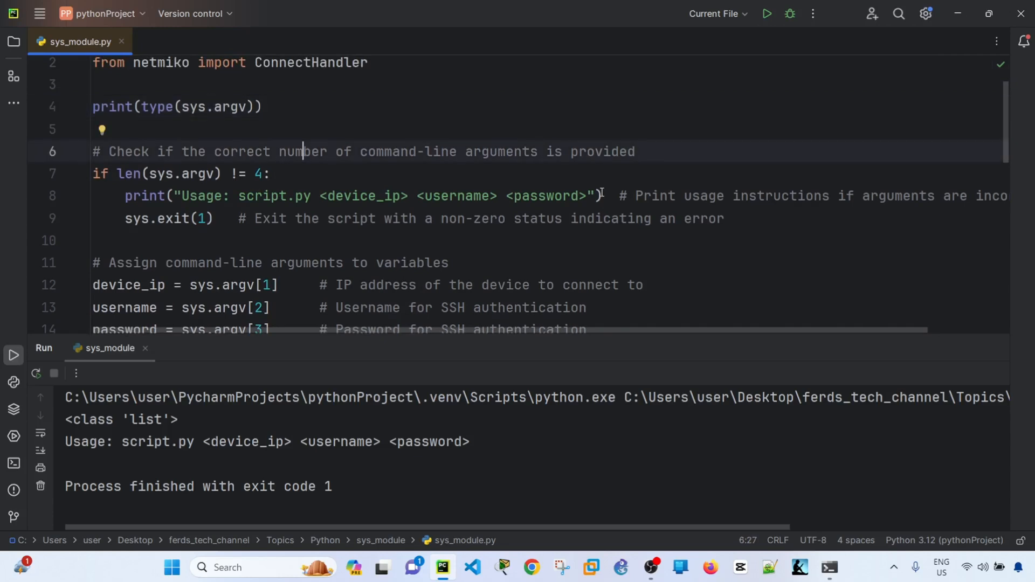